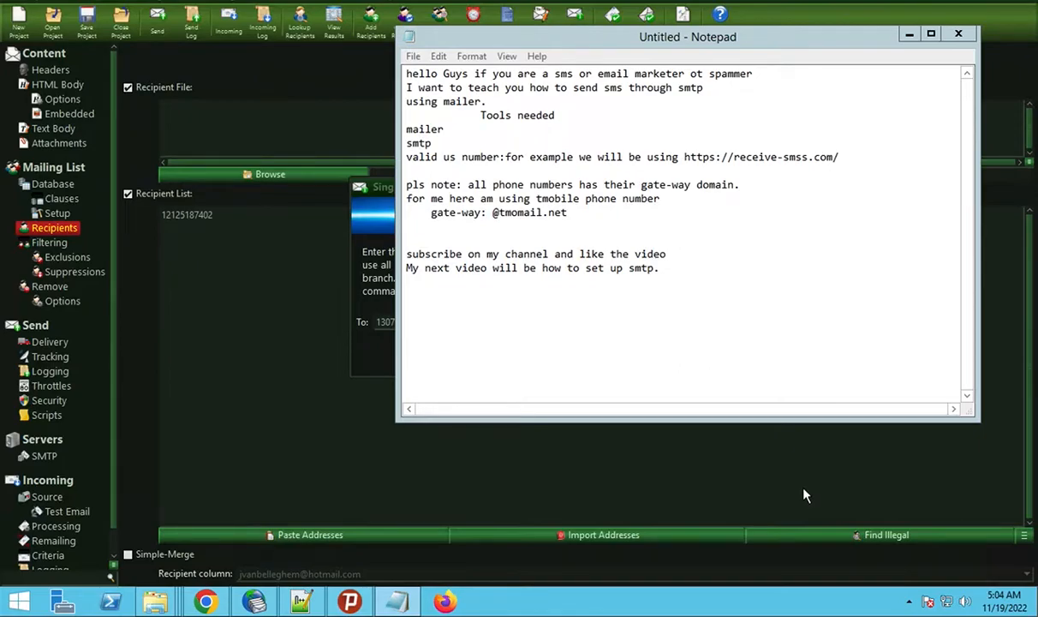
pyautogui.moveTo(805, 492)
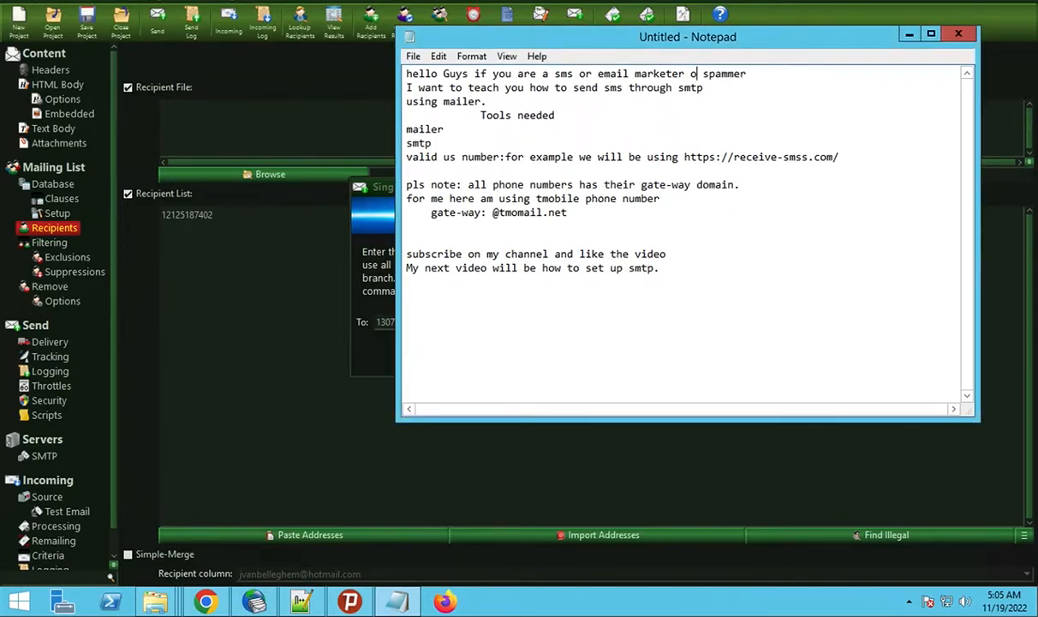
# Step: Fix the 'ot' typo so the Notepad note reads 'marketer or spammer'
pyautogui.write('r')
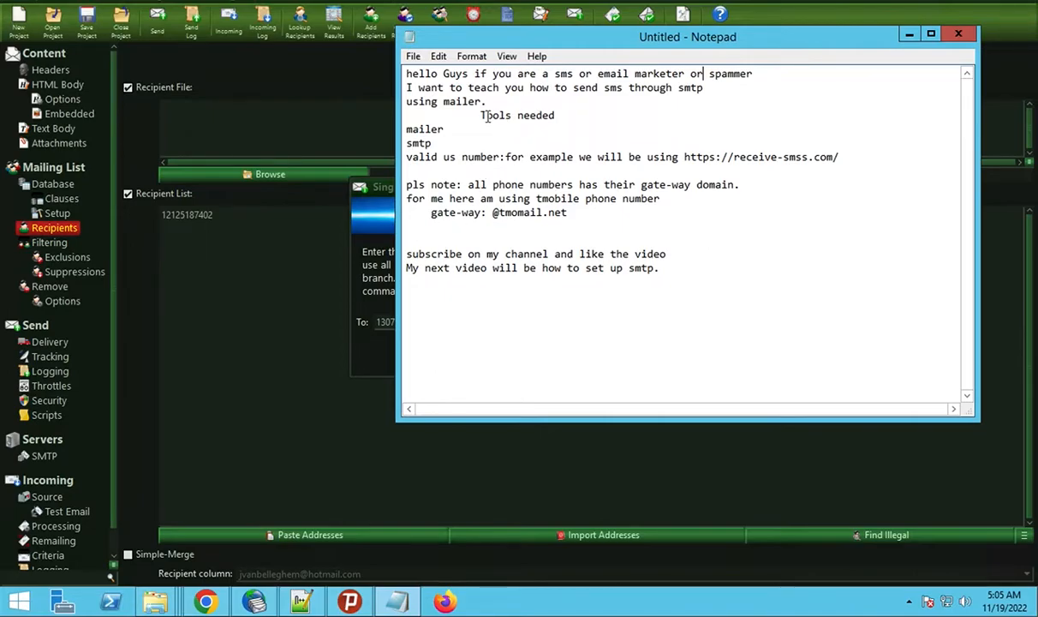
pyautogui.moveTo(448, 144)
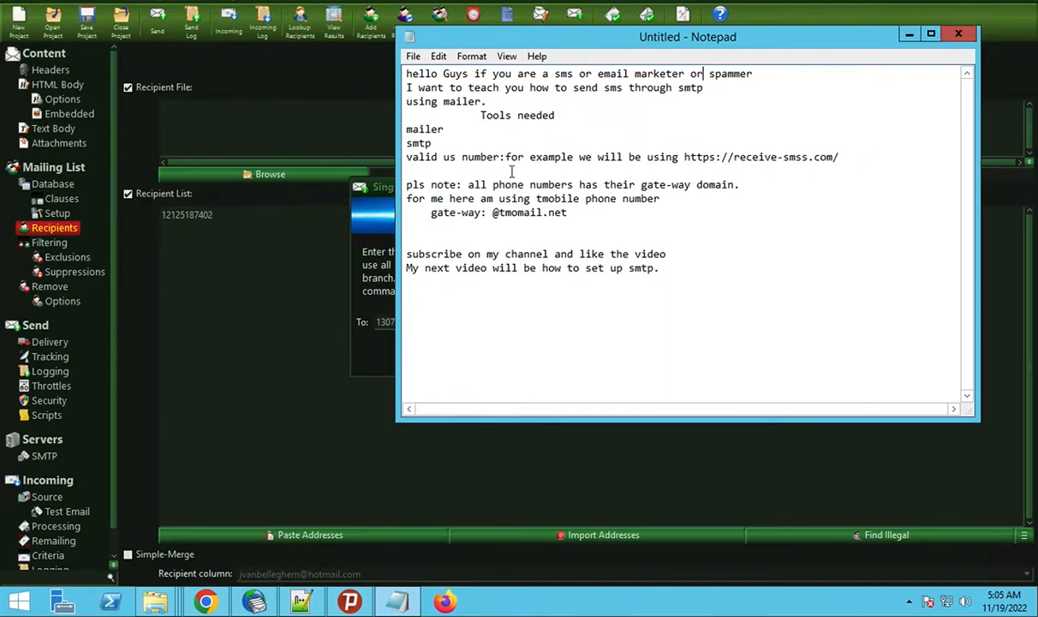
pyautogui.moveTo(513, 230)
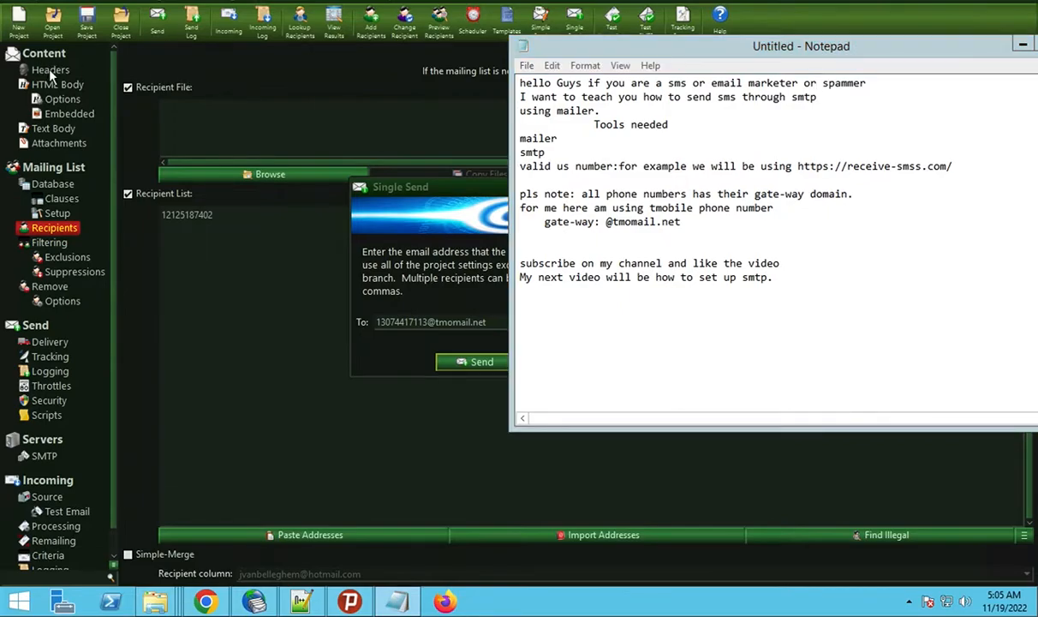
pyautogui.moveTo(408, 80)
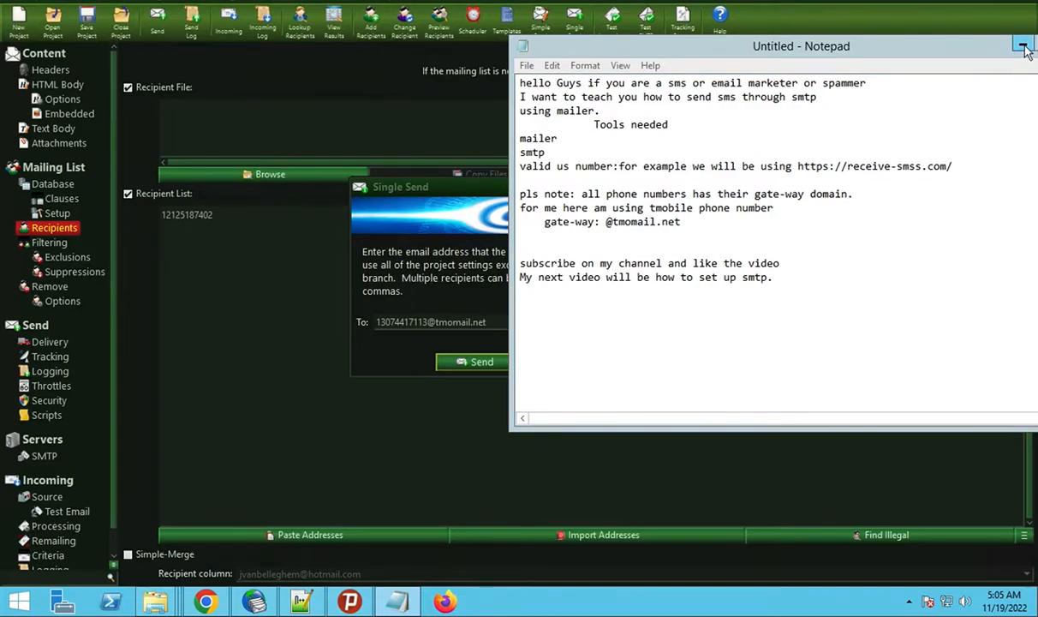
# Step: Hide Notepad, dismiss the unsent tmomail.net single-send window, and bring Mailer forward
pyautogui.click(1024, 47)
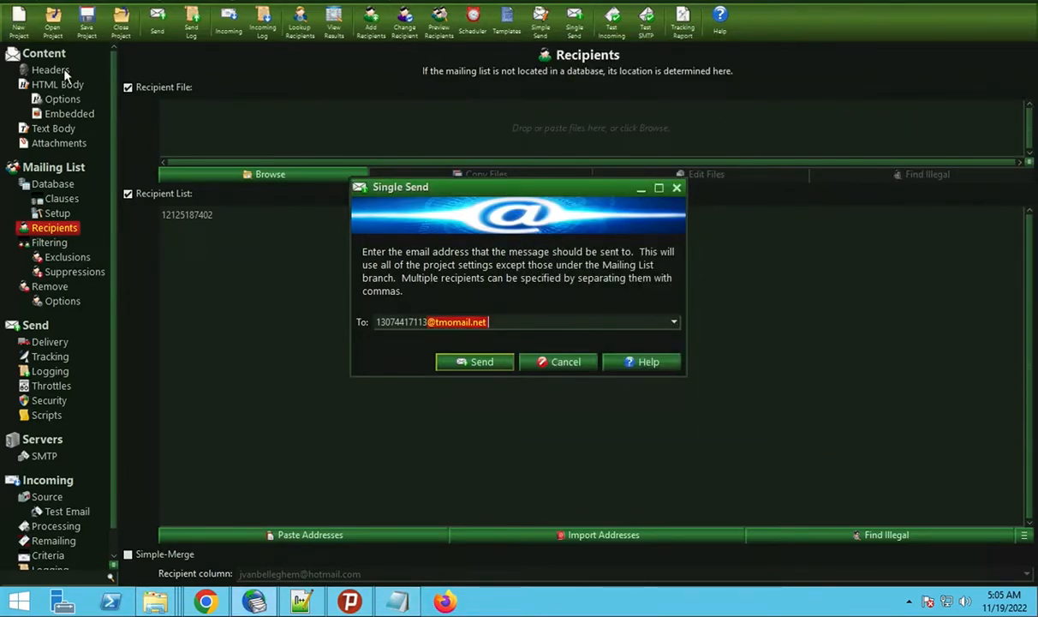
pyautogui.moveTo(675, 187)
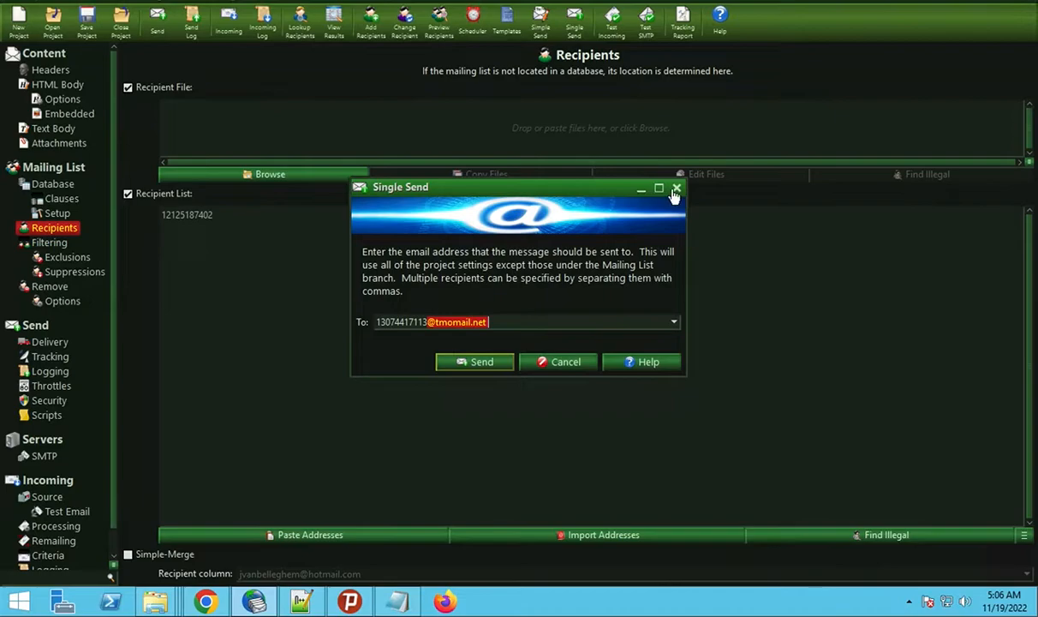
pyautogui.click(676, 187)
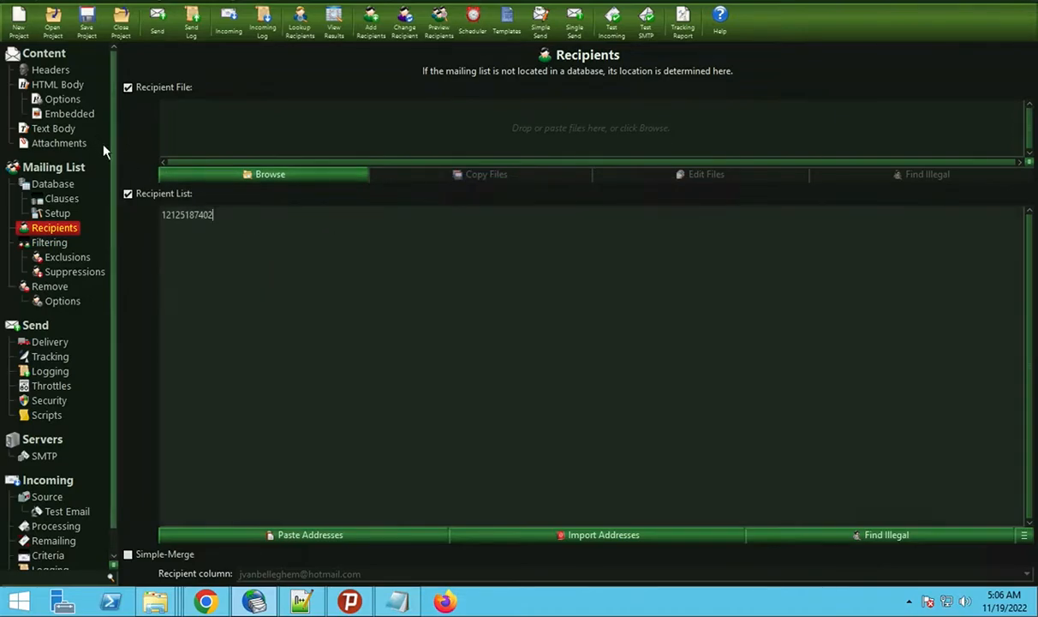
pyautogui.moveTo(183, 279)
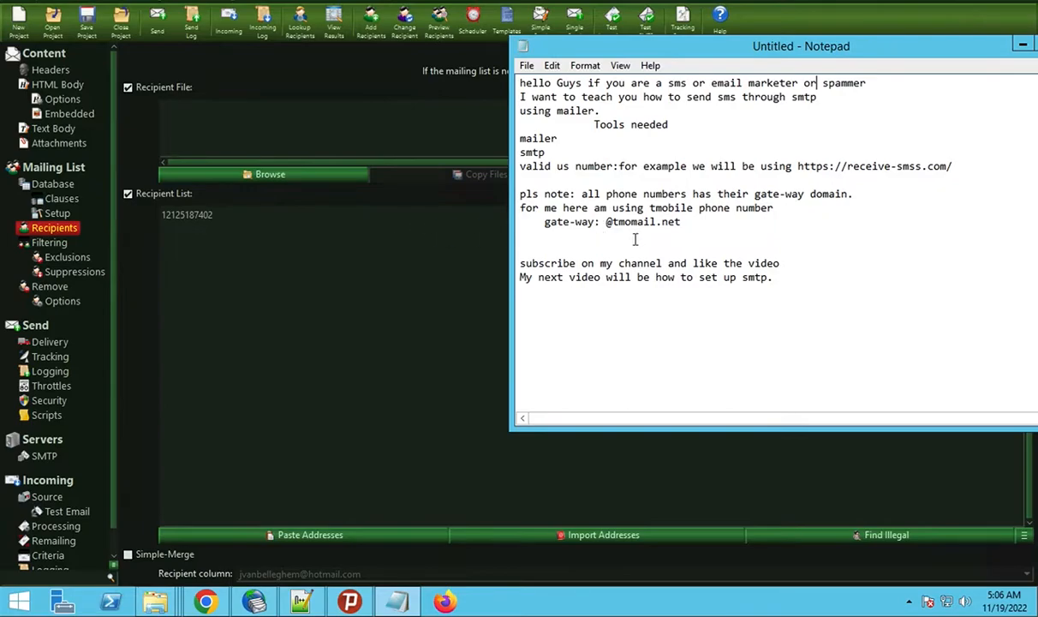
pyautogui.moveTo(604, 204)
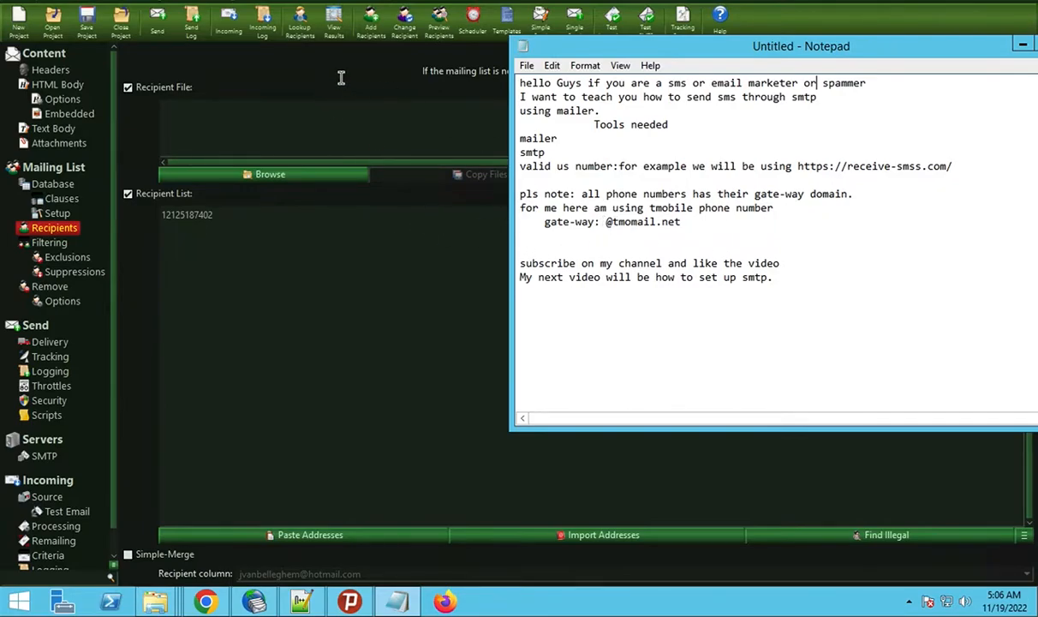
pyautogui.click(1022, 46)
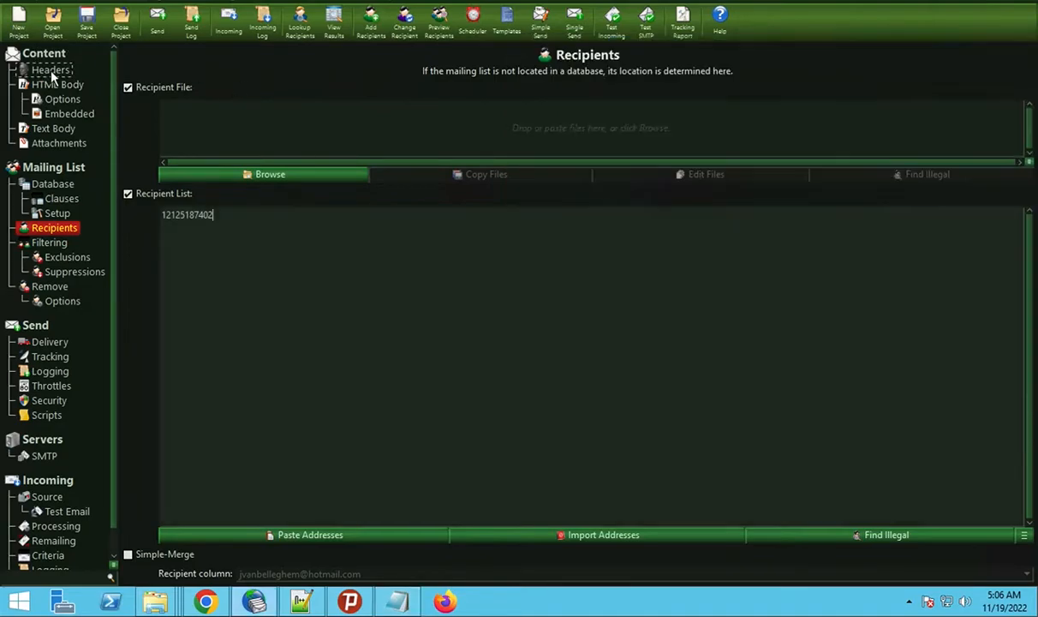
# Step: Review headers and change the plain-text body to 'hello i want test sms'
pyautogui.click(50, 69)
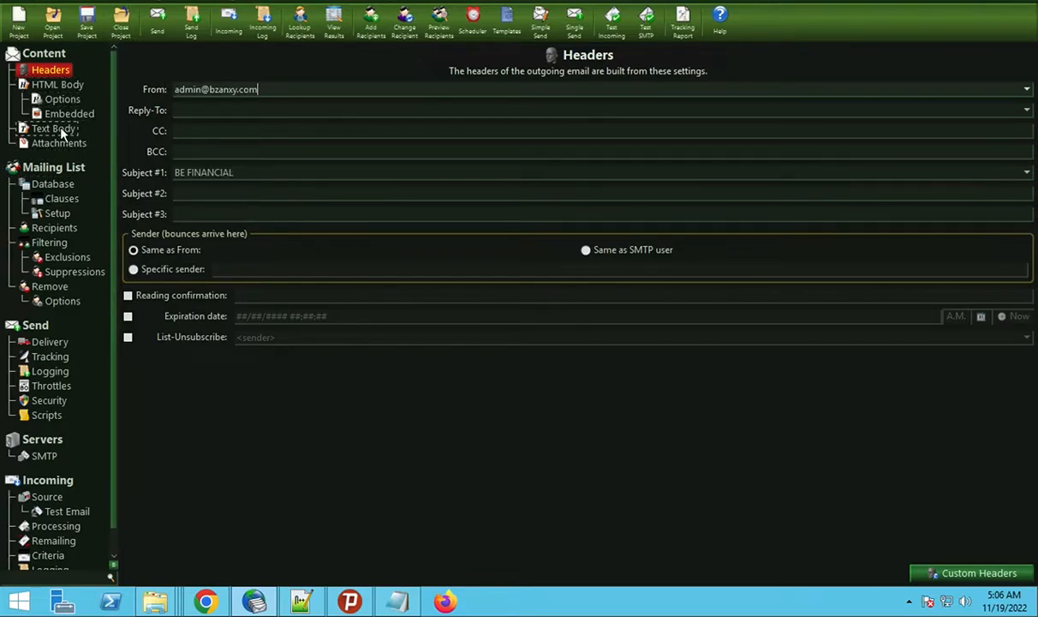
pyautogui.click(54, 129)
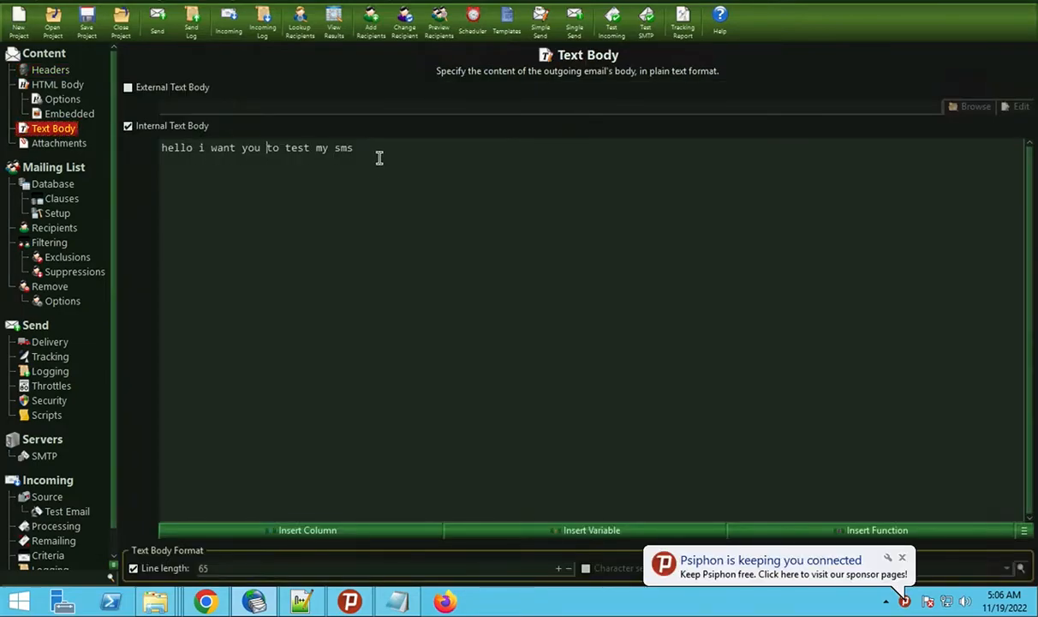
pyautogui.press('BackSpace')
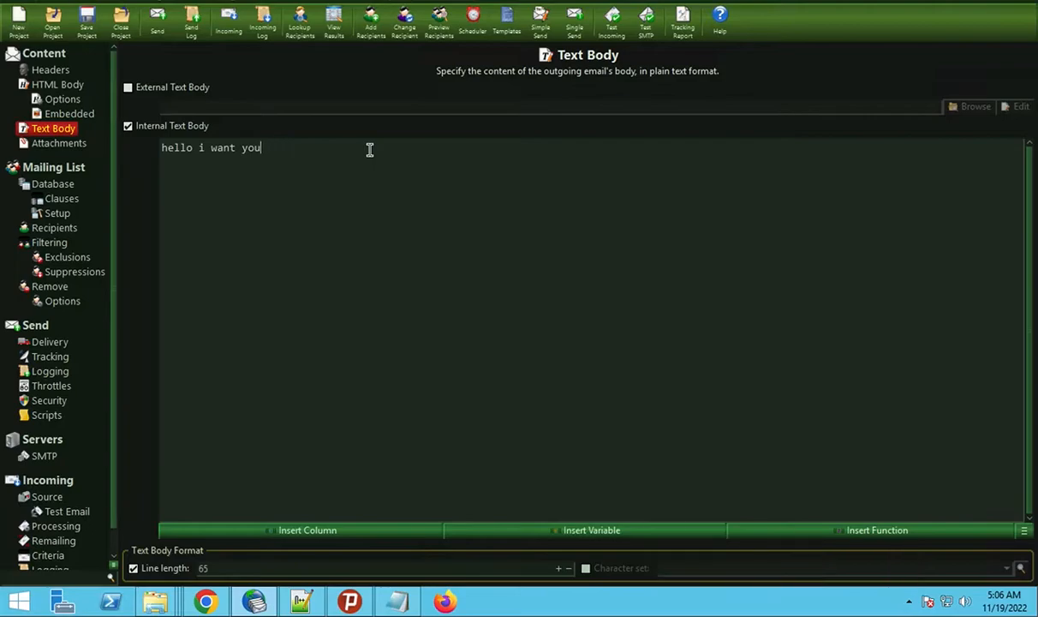
pyautogui.press('BackSpace')
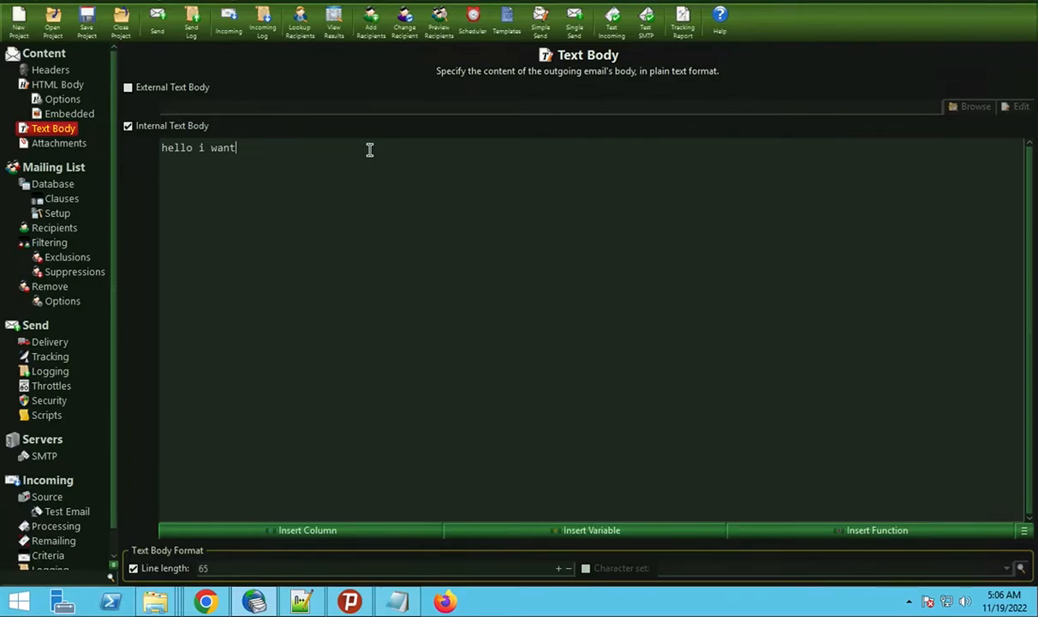
pyautogui.write('te')
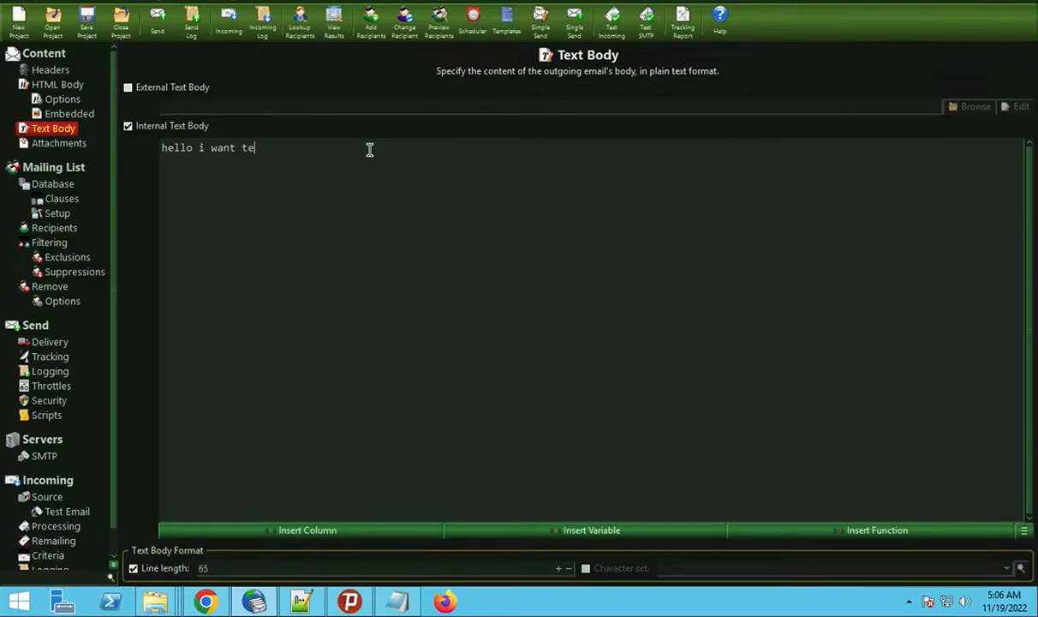
pyautogui.write('st')
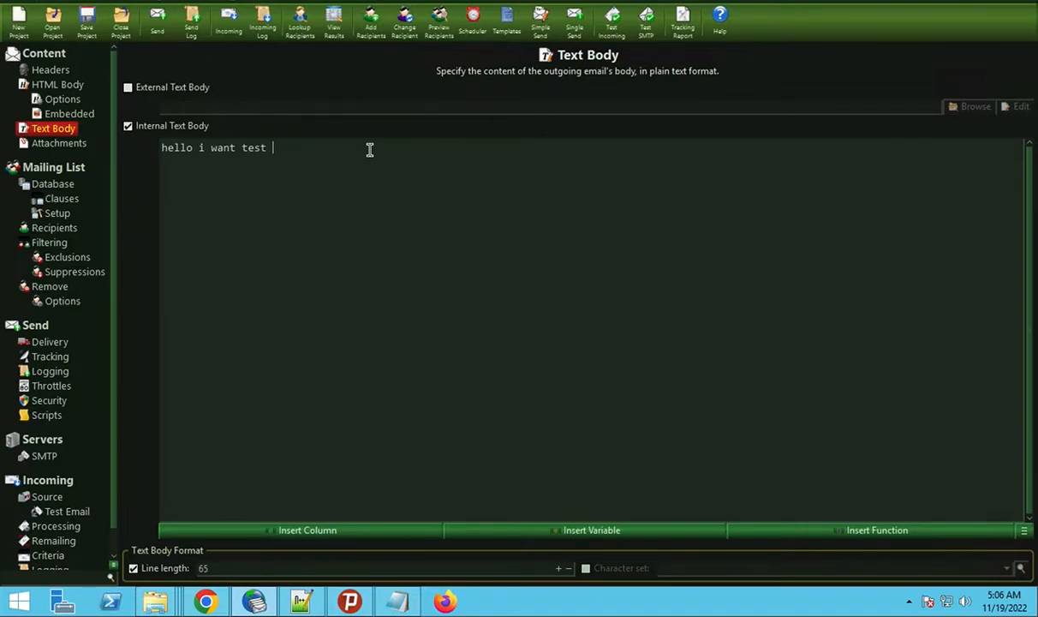
pyautogui.write('sms')
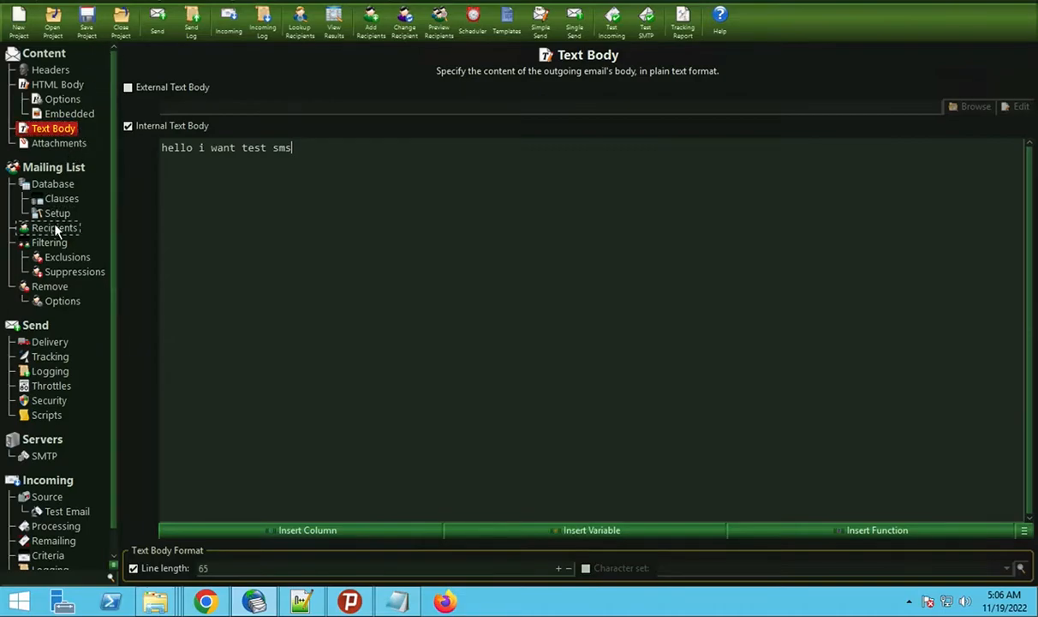
pyautogui.click(54, 228)
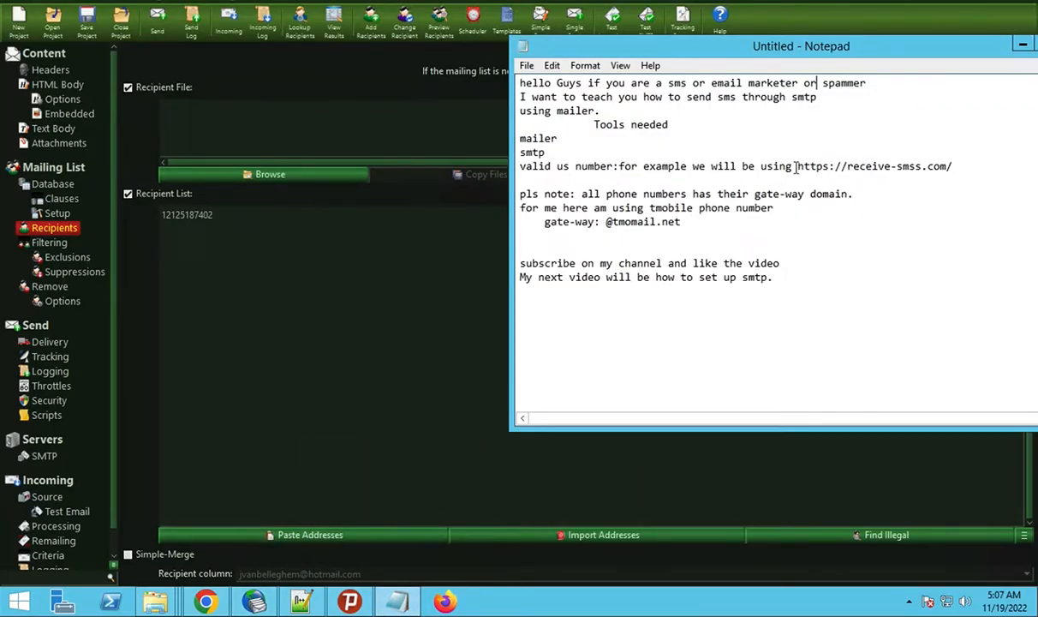
# Step: Select the receive-smss.com URL in the Notepad notes and bring up Copy
pyautogui.moveTo(798, 166); pyautogui.dragTo(942, 166)
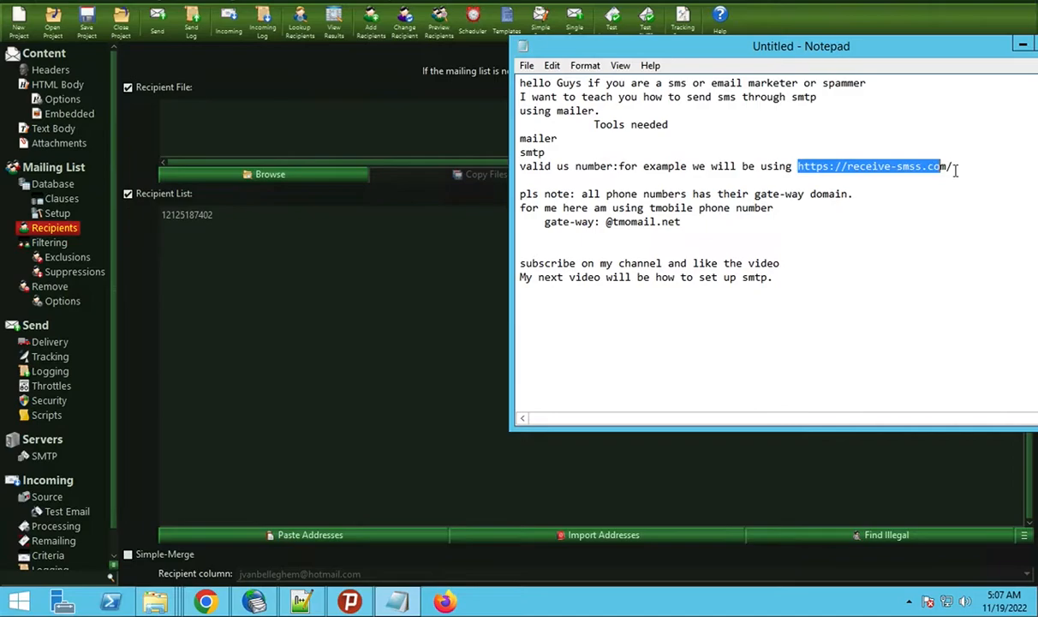
pyautogui.rightClick(868, 166)
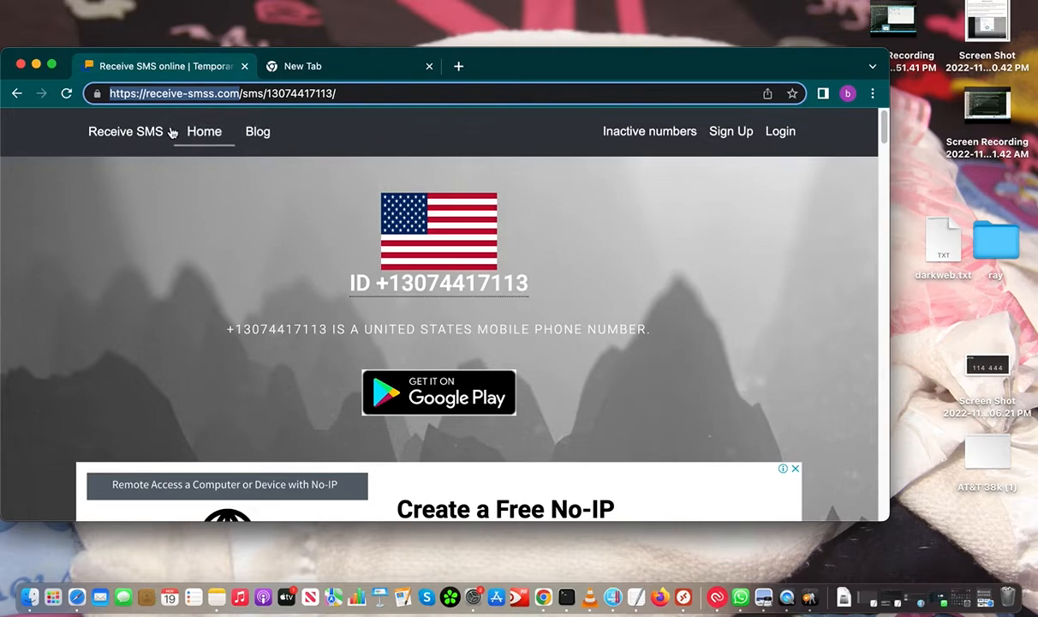
pyautogui.click(67, 93)
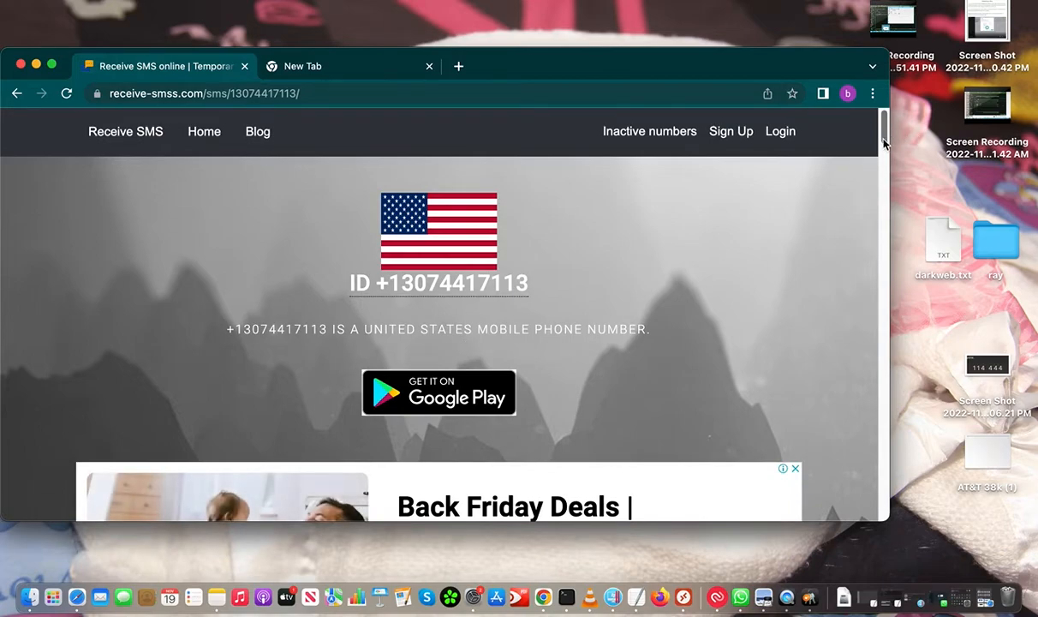
pyautogui.scroll(-3)
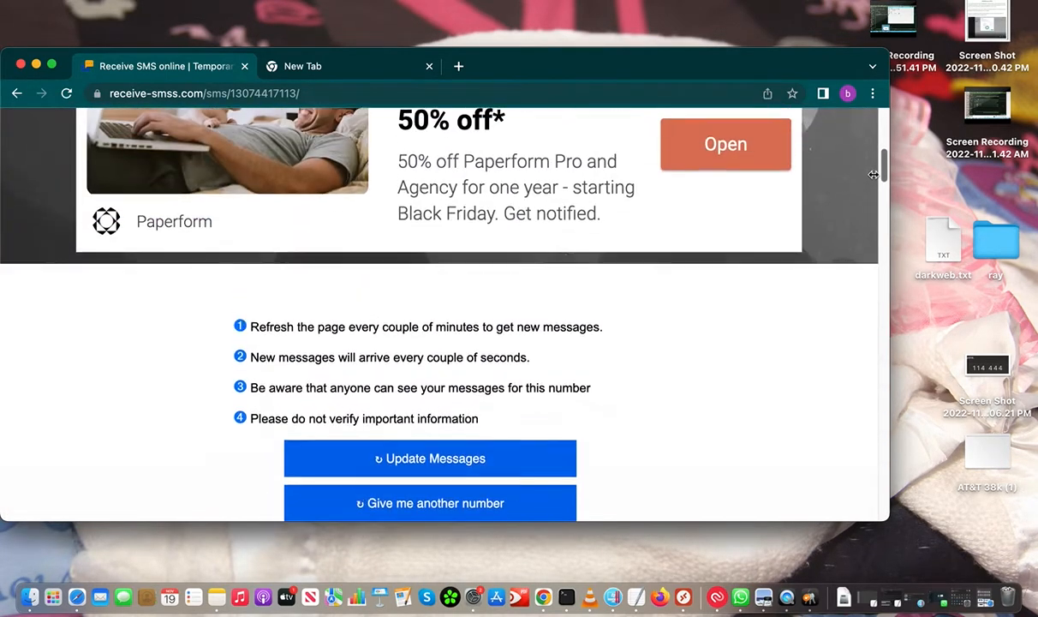
pyautogui.scroll(3)
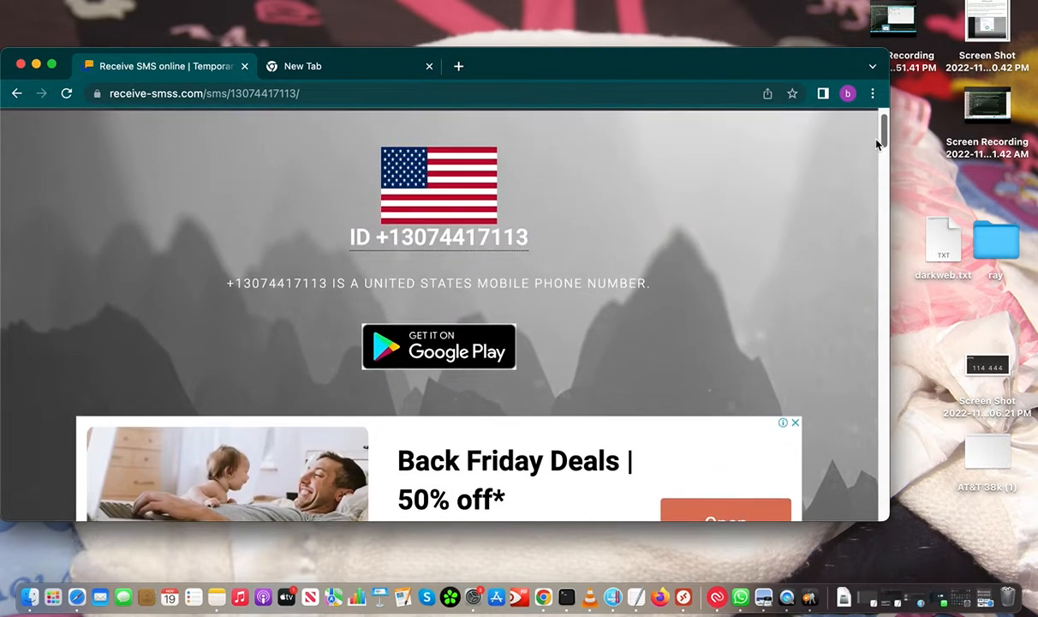
pyautogui.scroll(-3)
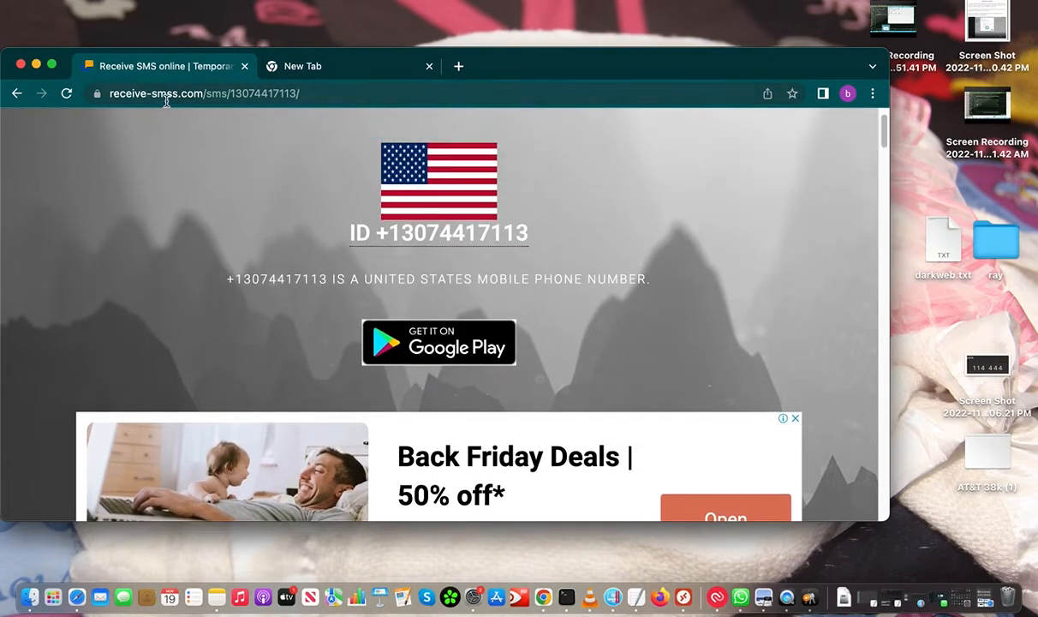
pyautogui.click(438, 232)
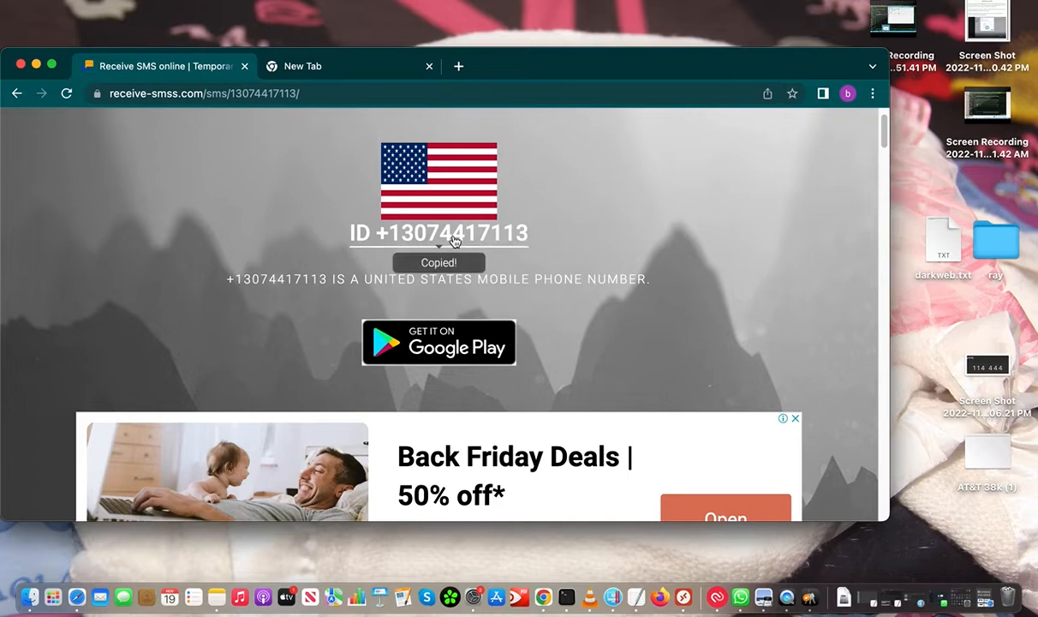
pyautogui.moveTo(497, 270)
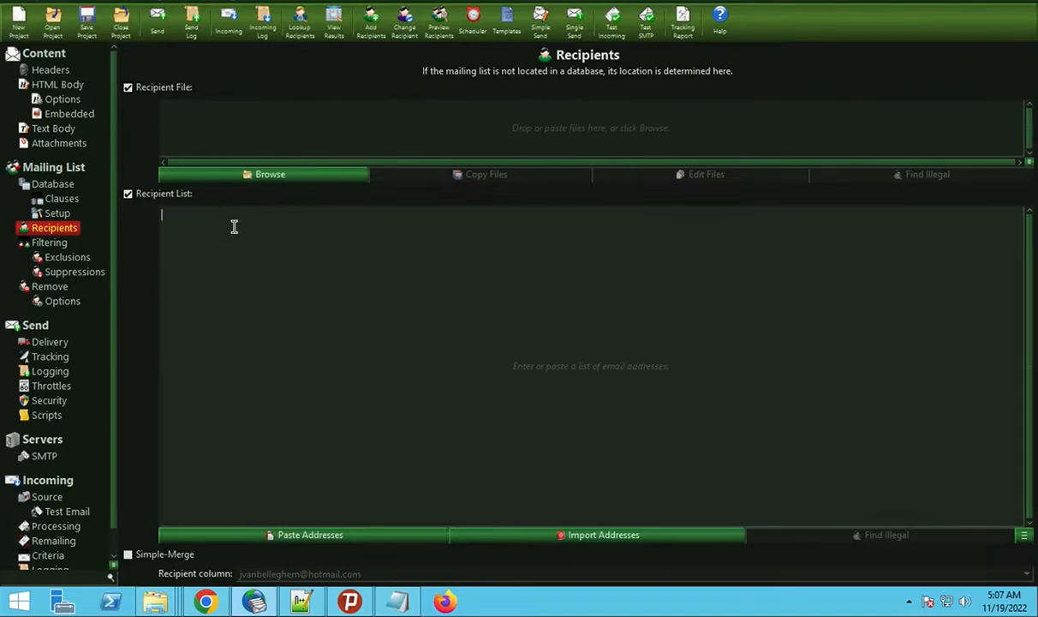
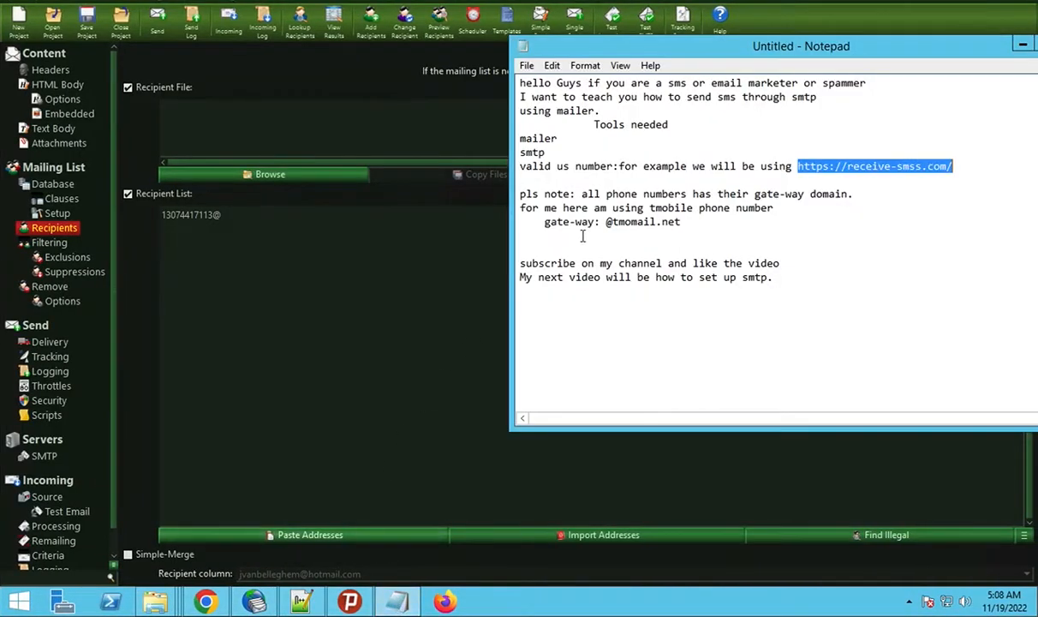
pyautogui.doubleClick(616, 221)
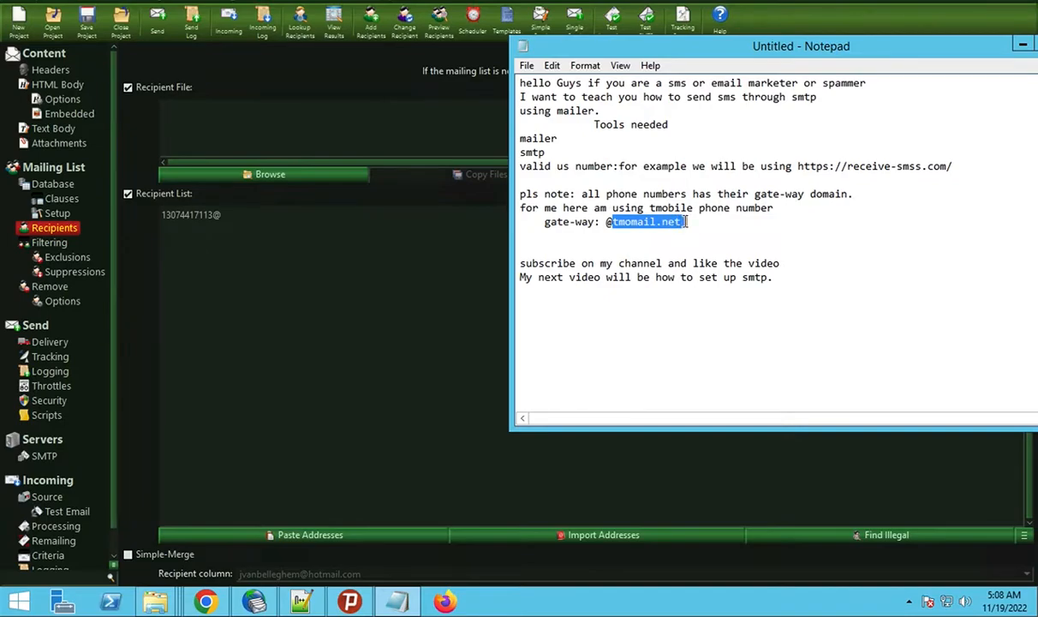
pyautogui.rightClick(668, 222)
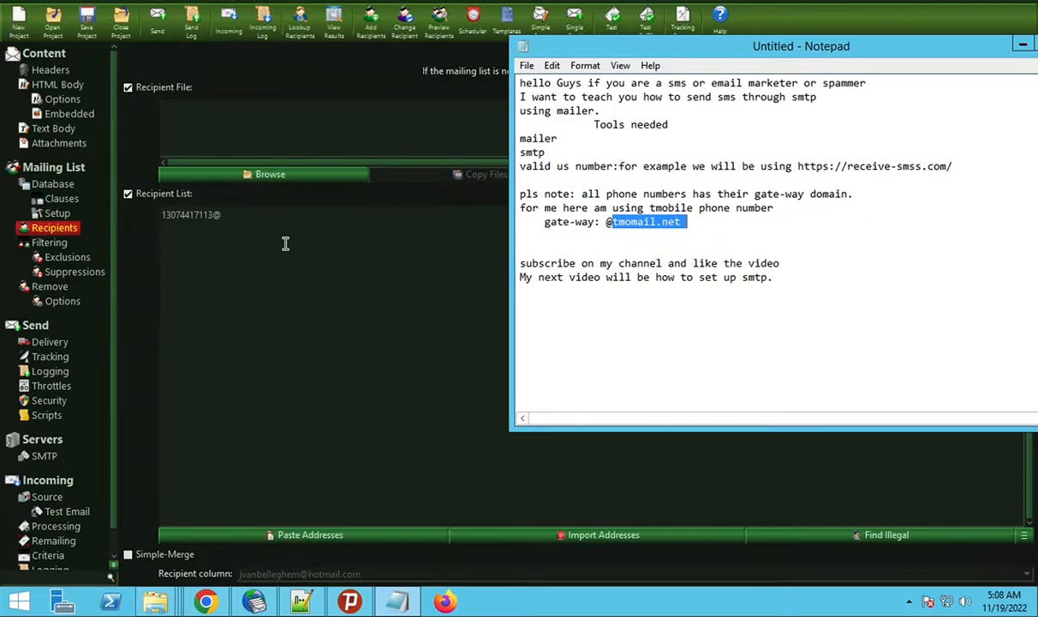
pyautogui.rightClick(286, 243)
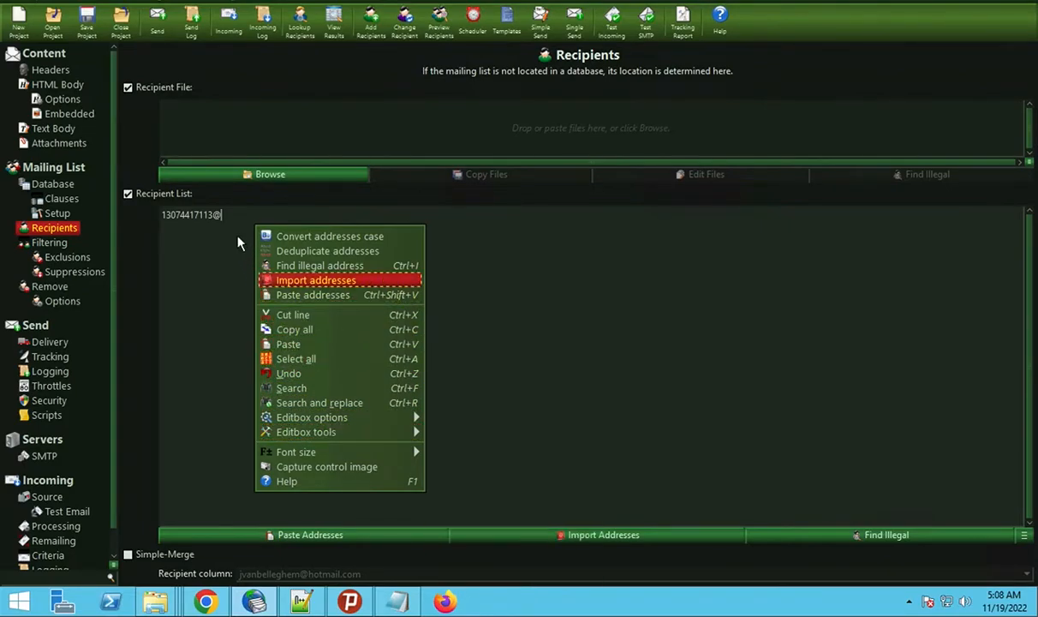
pyautogui.moveTo(313, 294)
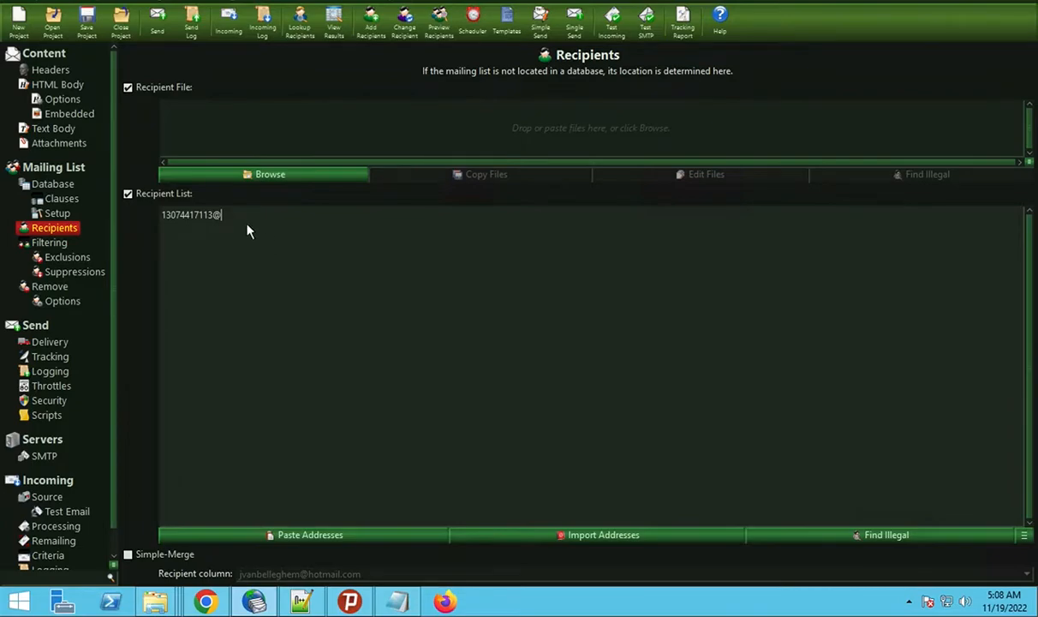
pyautogui.rightClick(248, 215)
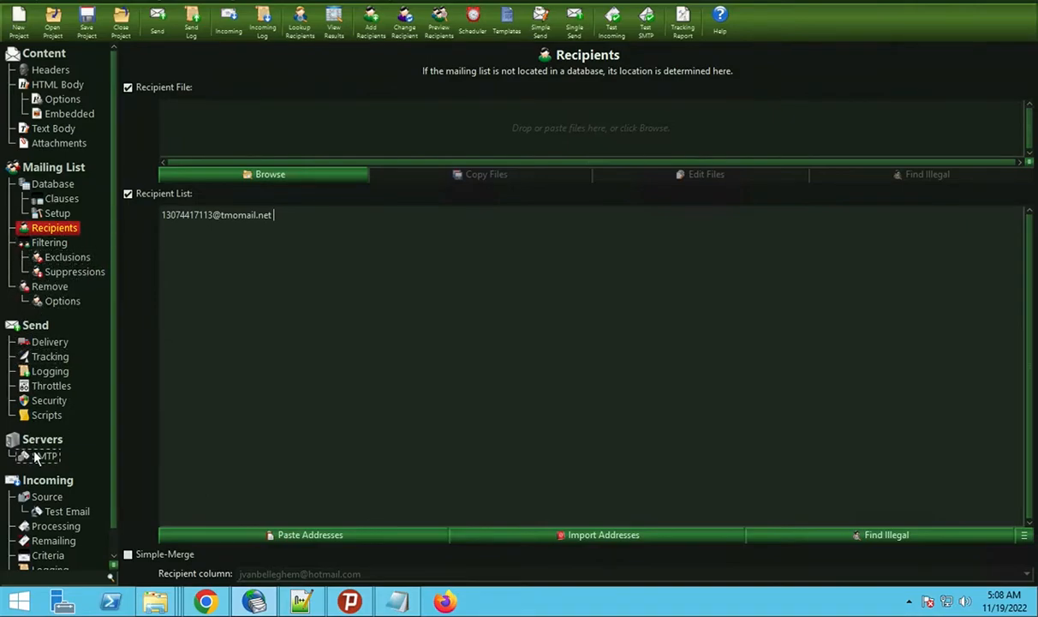
# Step: Test SMTP server ns1.bzanxy.com and close the successful test results
pyautogui.click(43, 456)
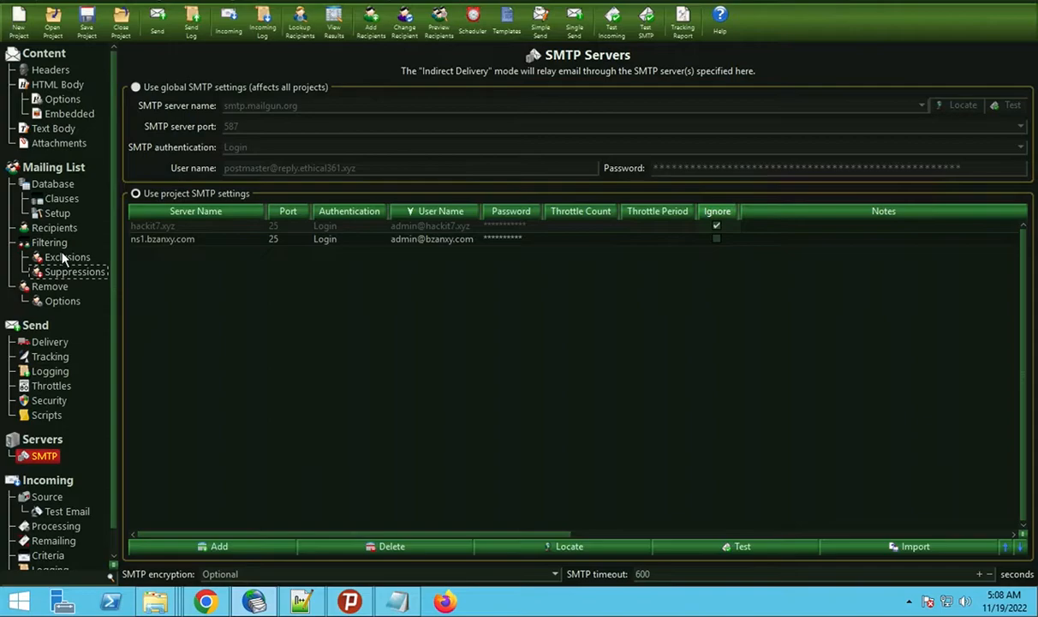
pyautogui.click(67, 257)
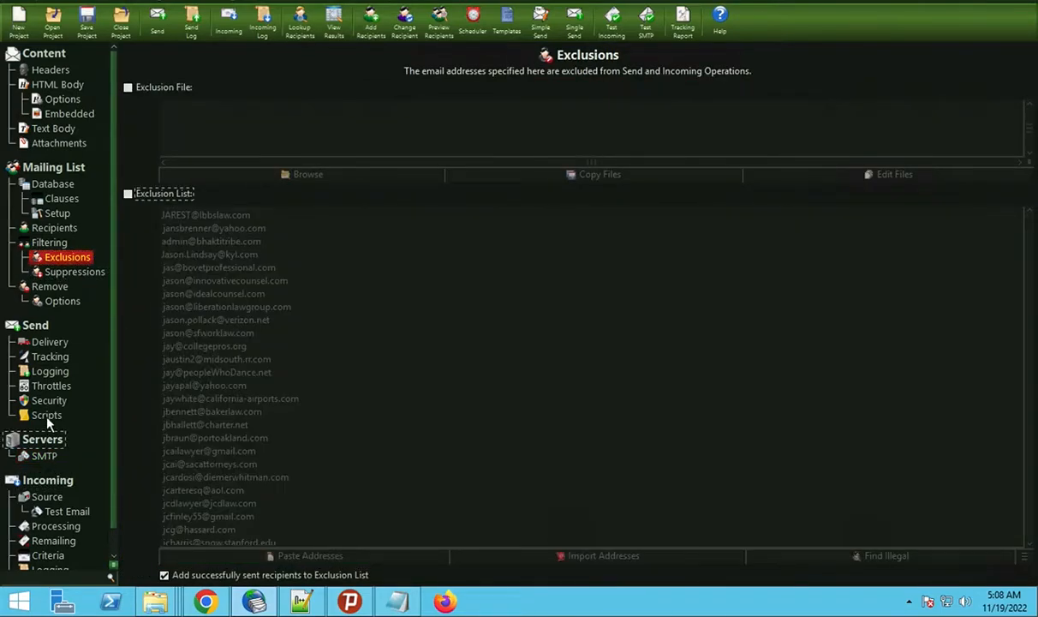
pyautogui.click(45, 455)
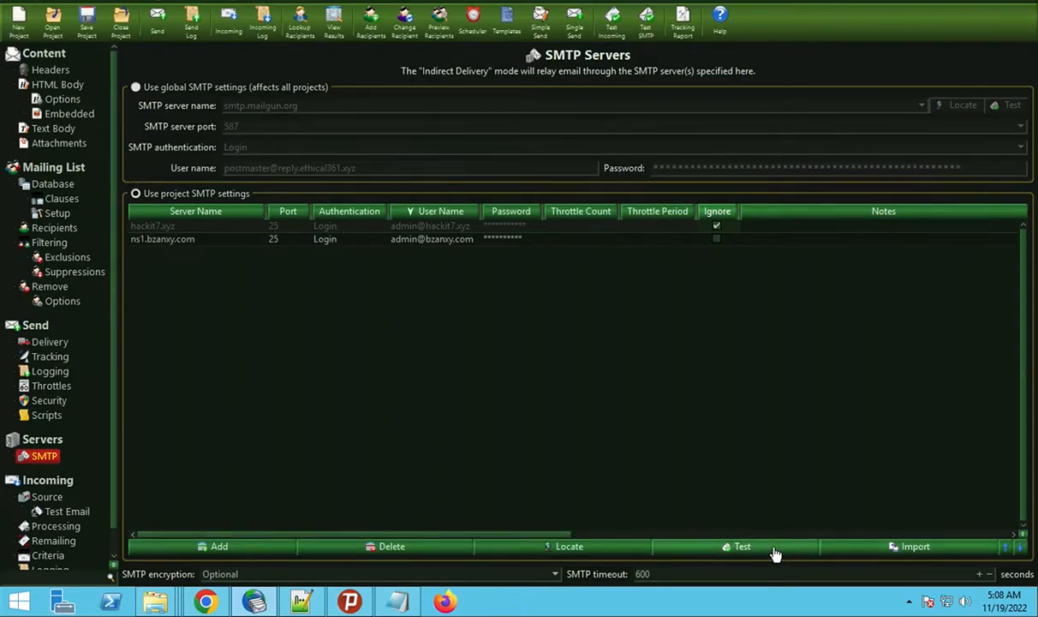
pyautogui.click(742, 546)
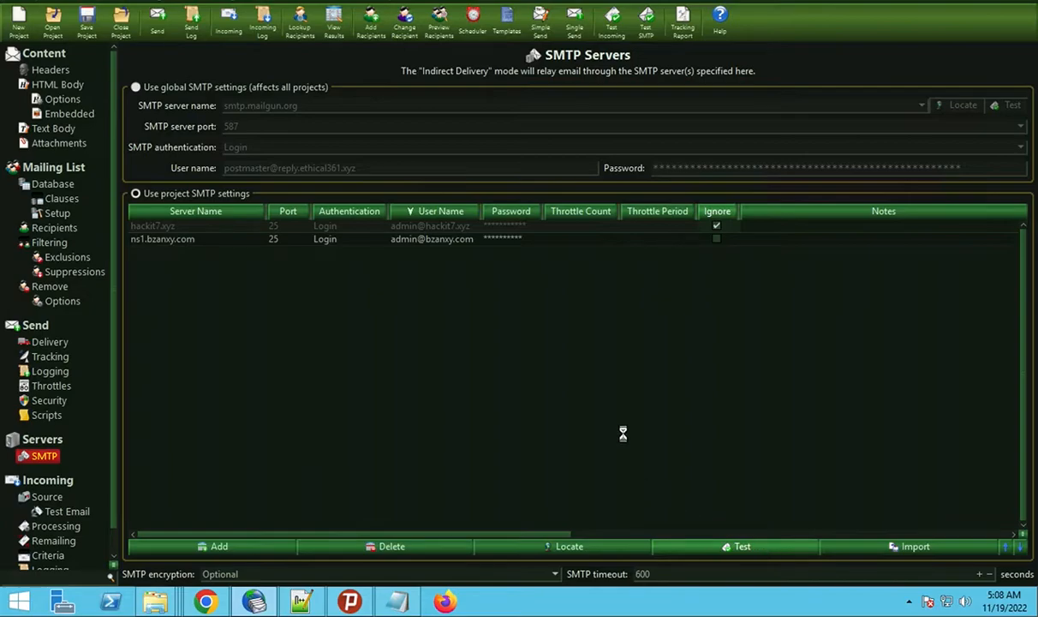
pyautogui.click(742, 545)
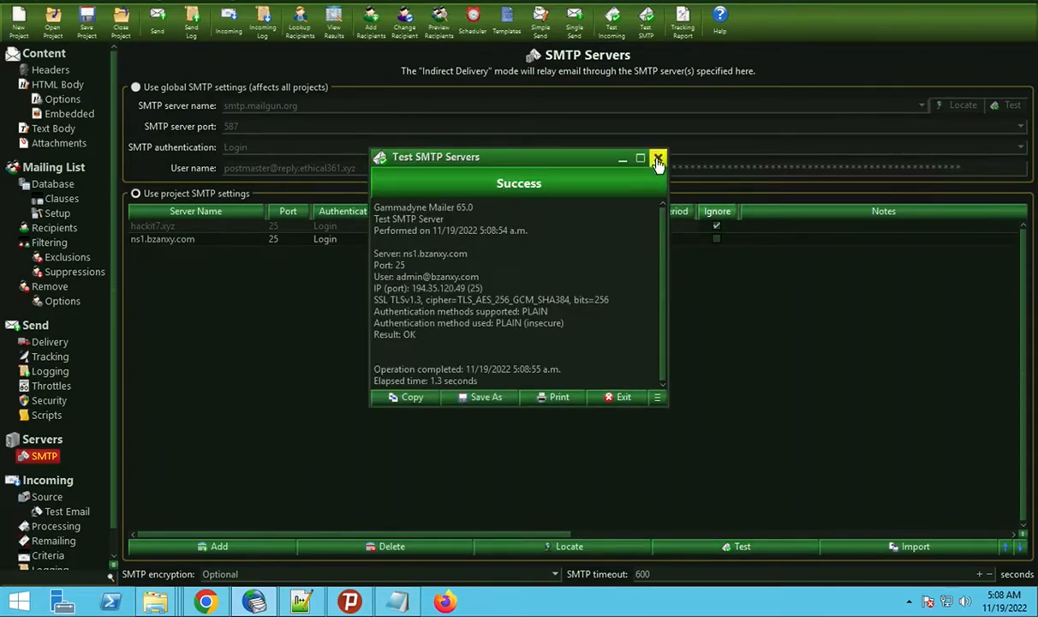
pyautogui.click(658, 157)
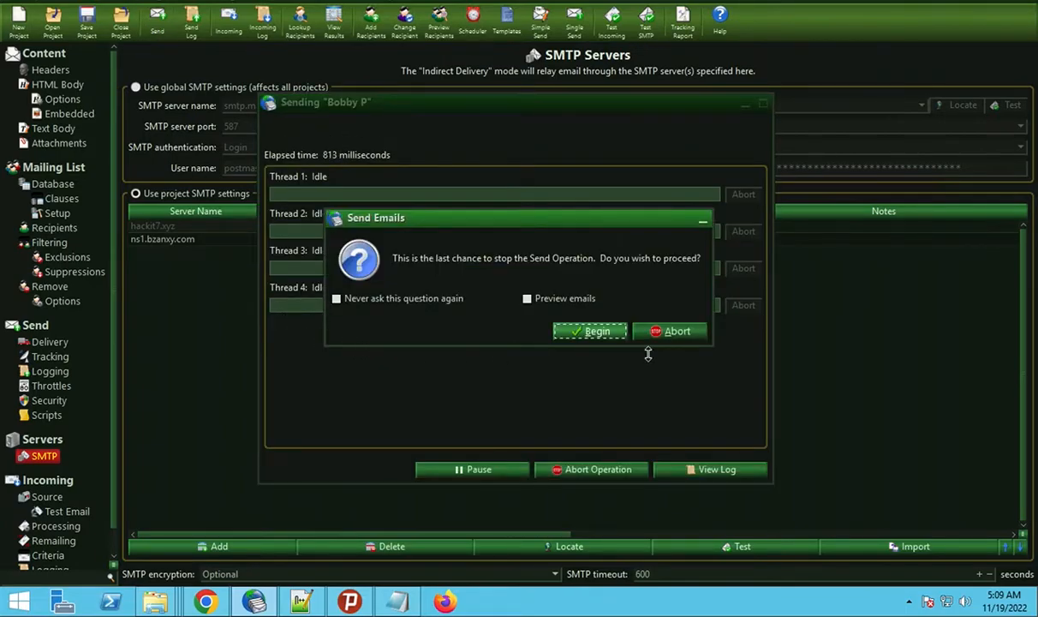
# Step: Begin the send and dismiss the summary showing one email sent, no failures
pyautogui.click(590, 331)
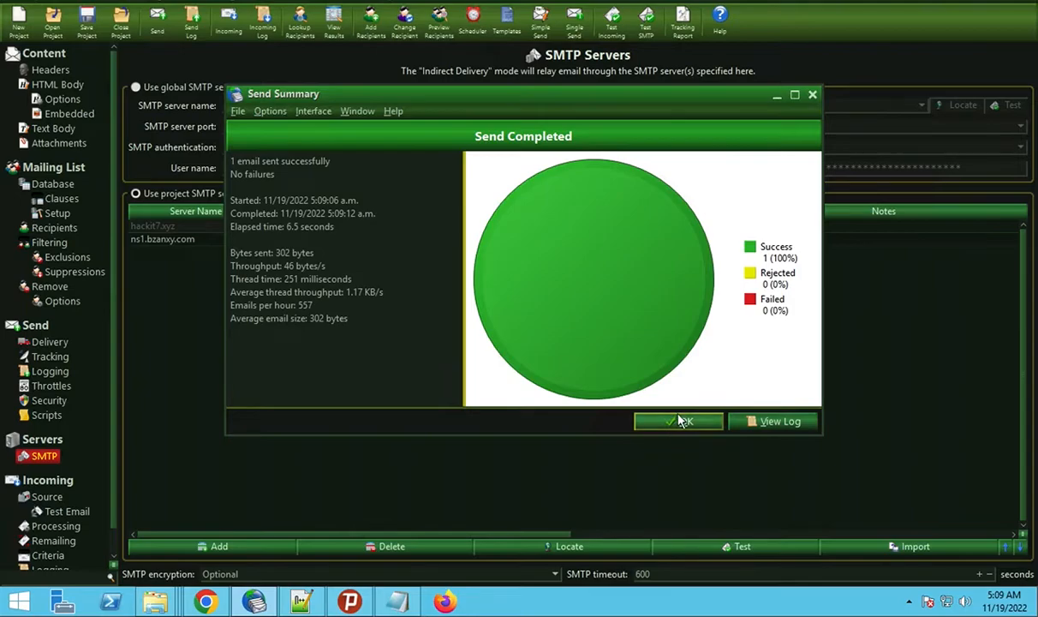
pyautogui.click(678, 421)
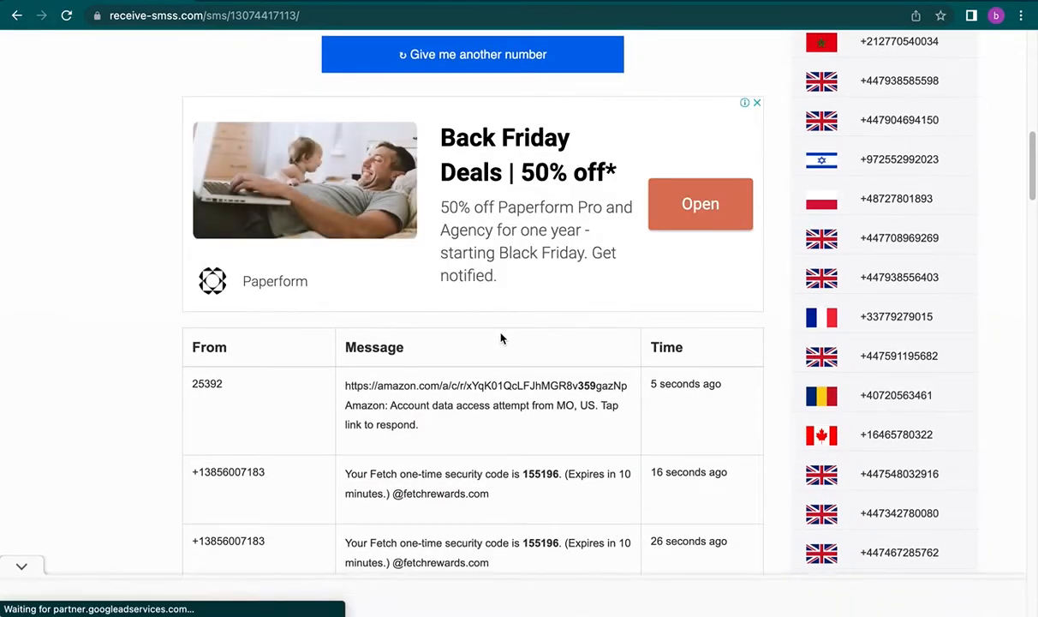
# Step: Refresh the receive-smss.com inbox and select the arrived 'i want test sms' text
pyautogui.scroll(-3)
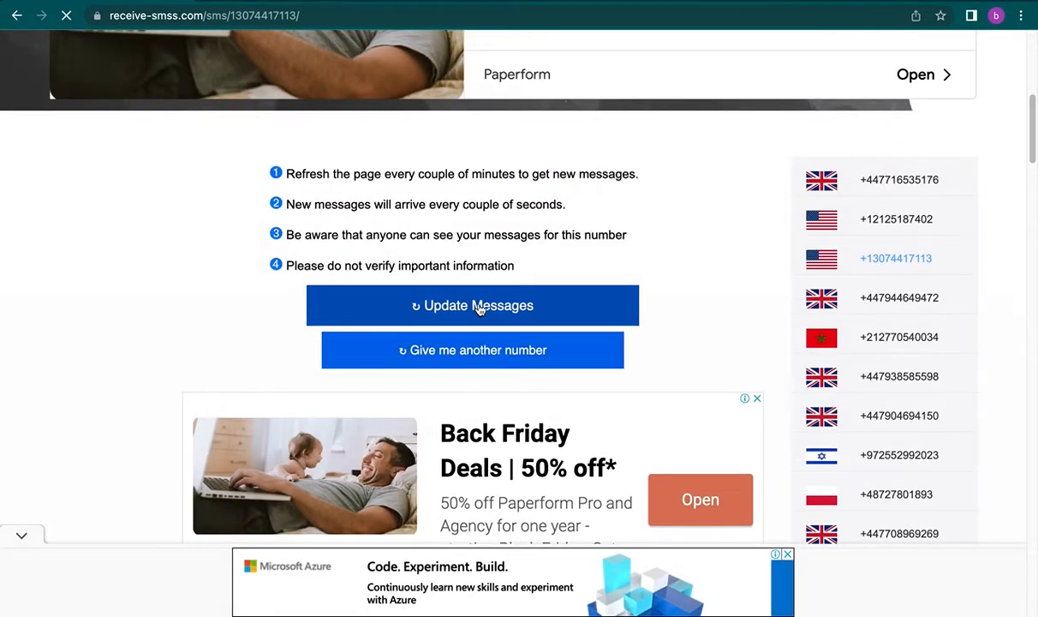
pyautogui.click(472, 305)
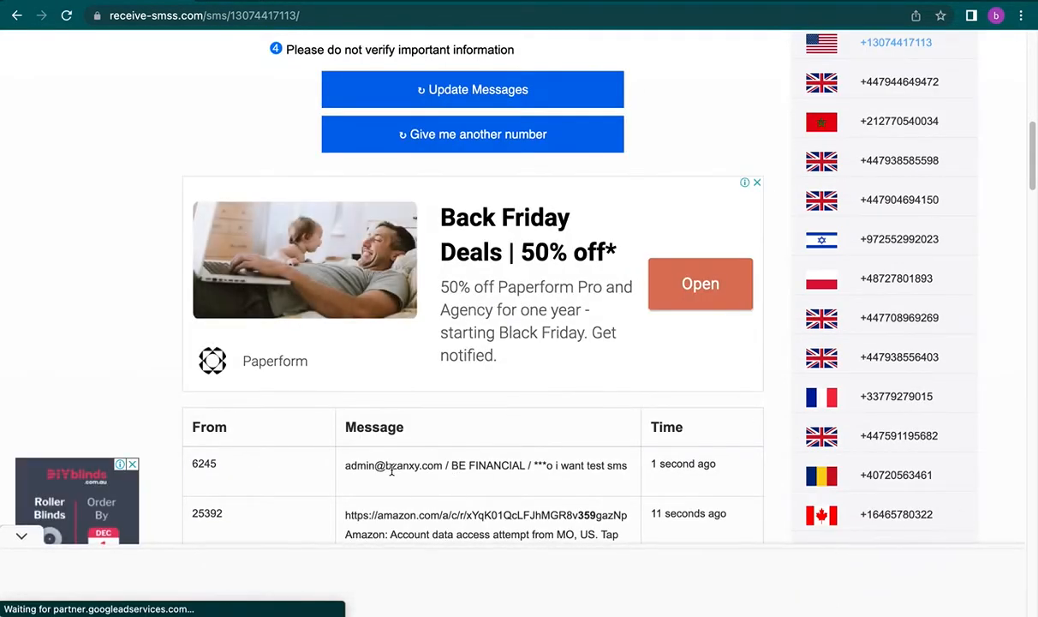
pyautogui.scroll(-3)
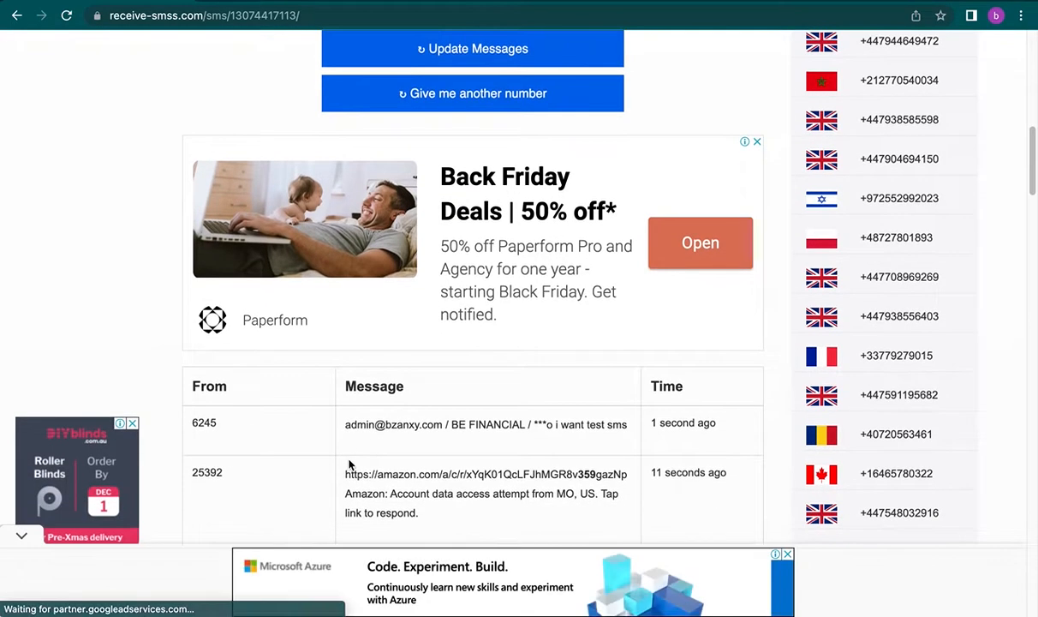
pyautogui.scroll(-3)
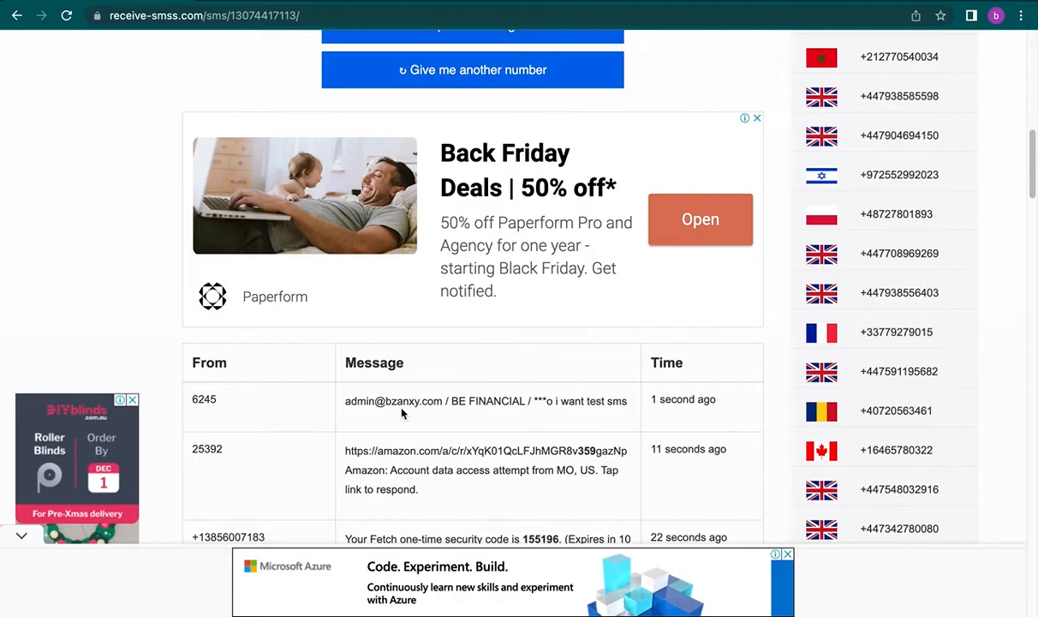
pyautogui.doubleClick(373, 401)
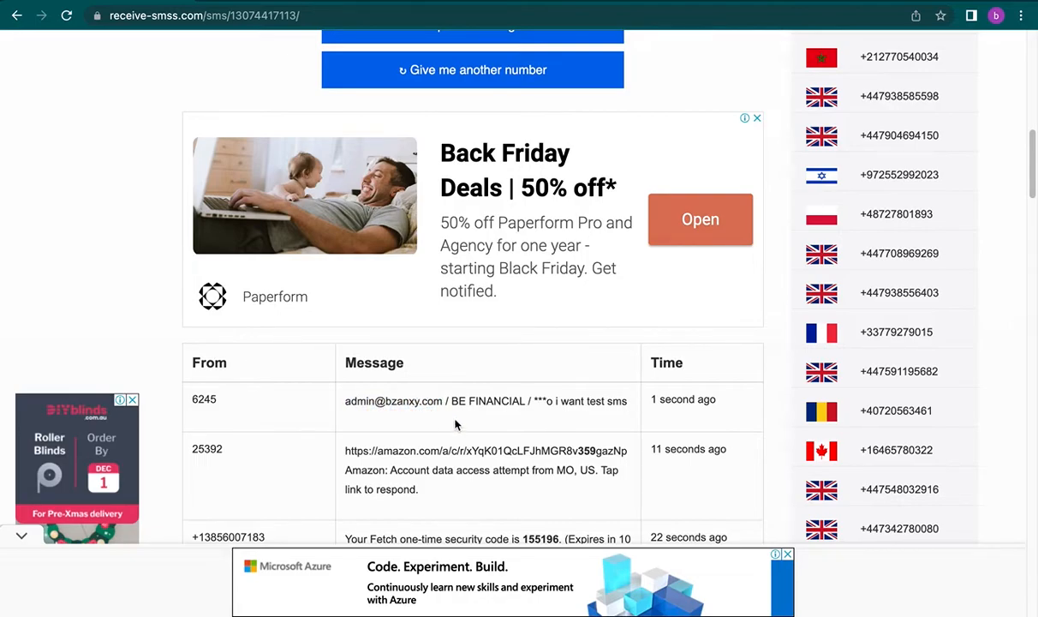
pyautogui.doubleClick(487, 400)
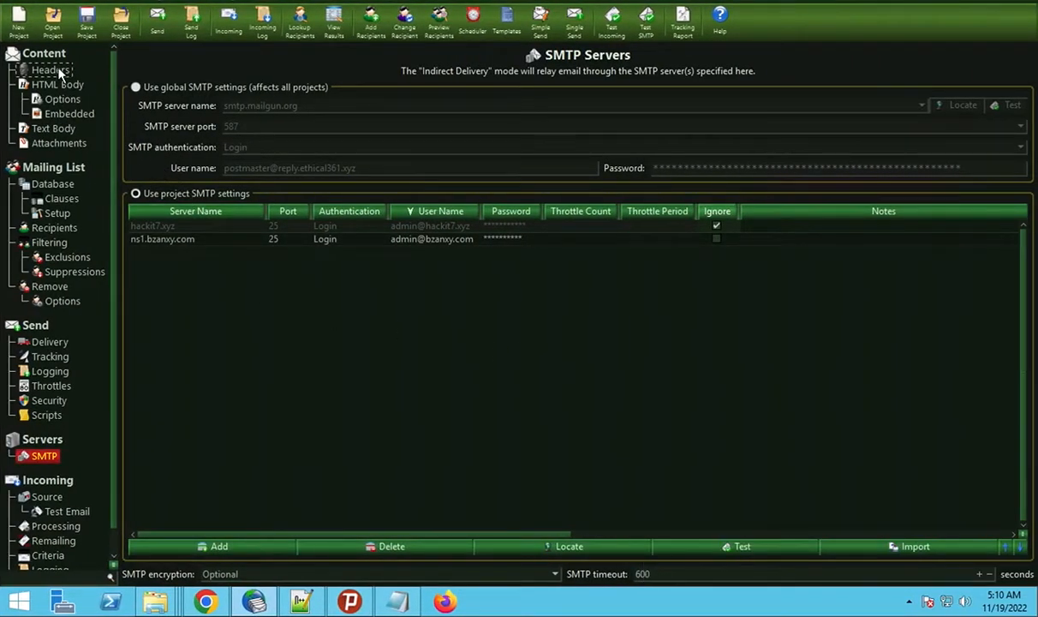
# Step: Check the Headers, HTML Body, and the 'hello i want test sms' text body
pyautogui.click(51, 69)
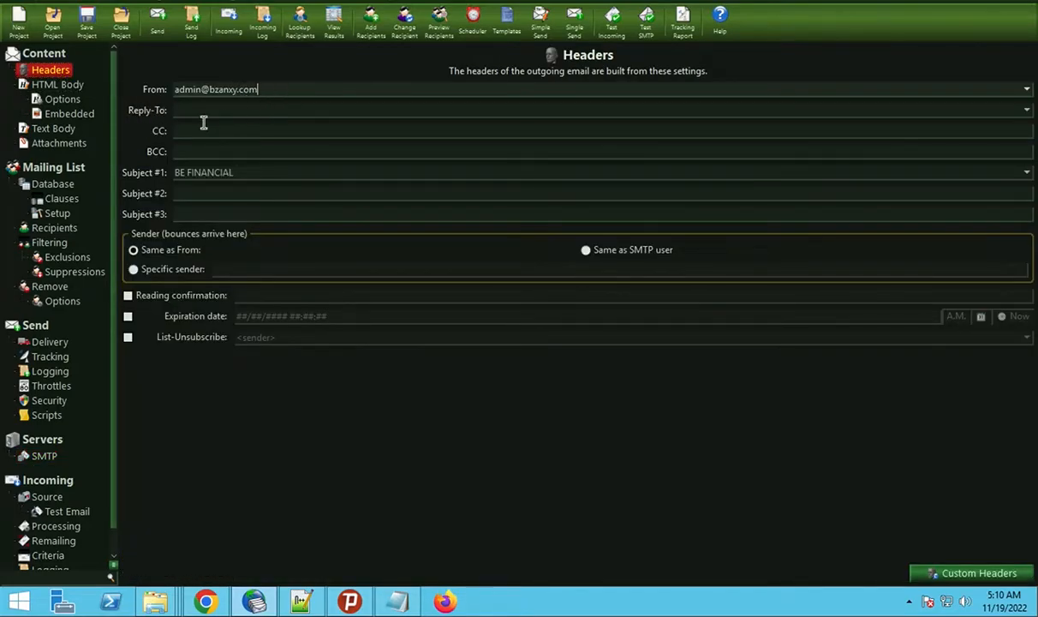
pyautogui.moveTo(259, 178)
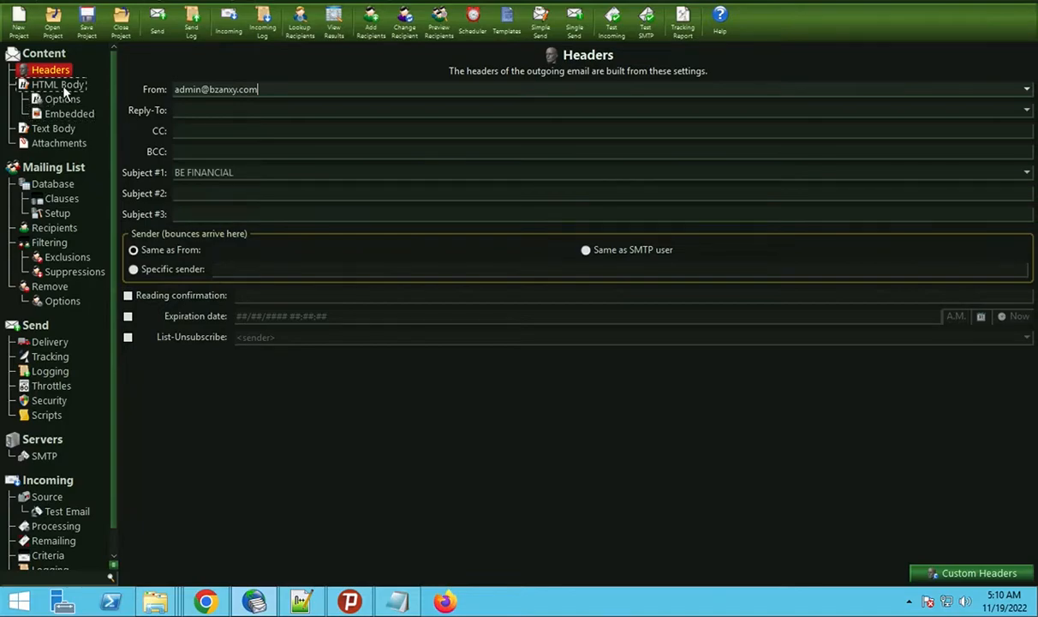
pyautogui.click(57, 83)
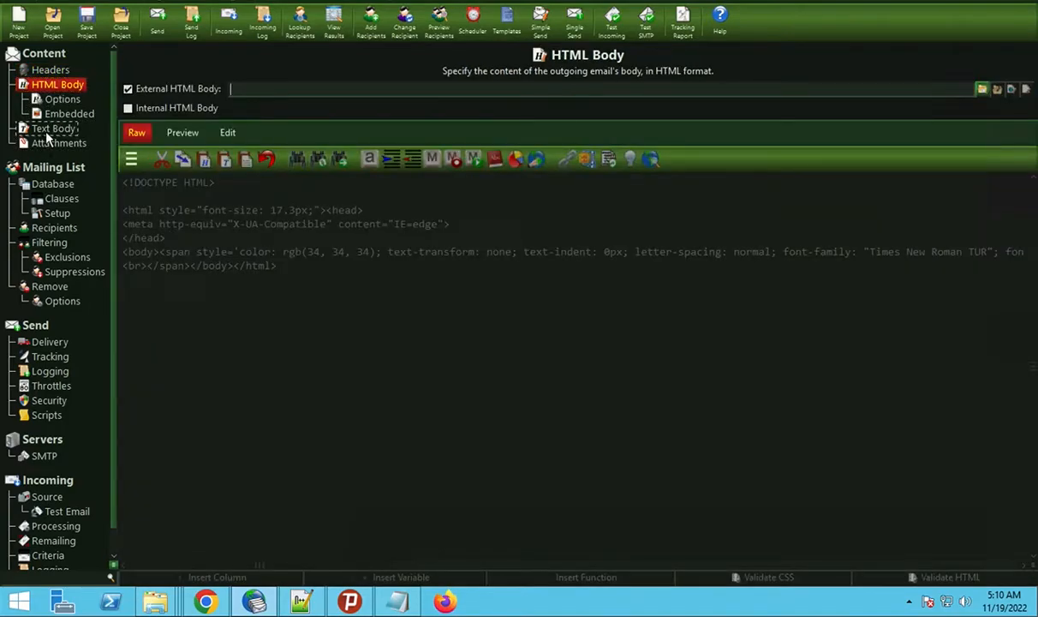
pyautogui.click(54, 127)
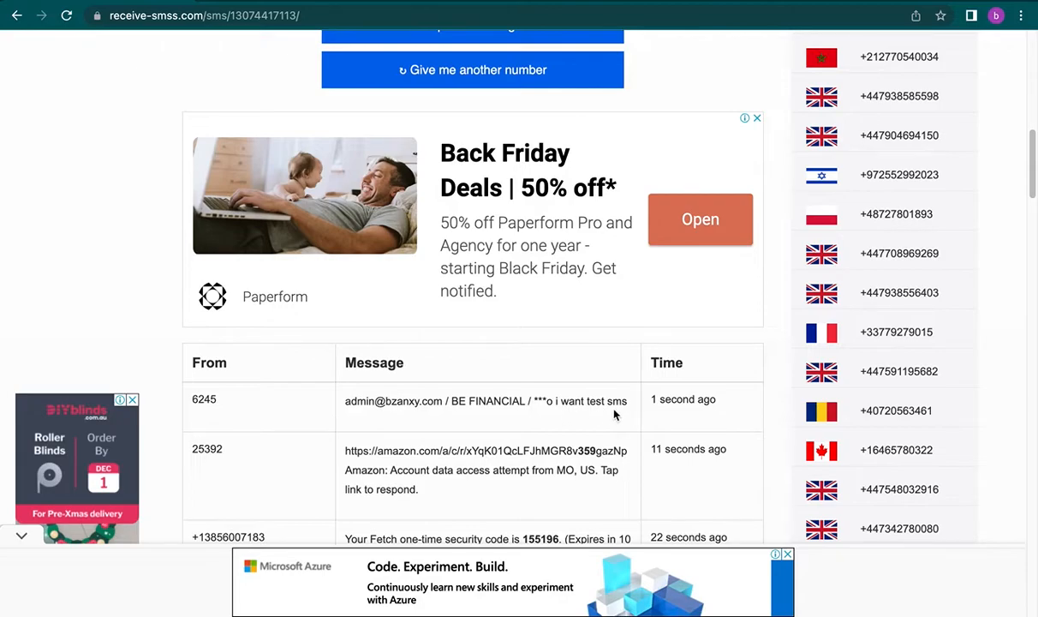
pyautogui.moveTo(602, 415)
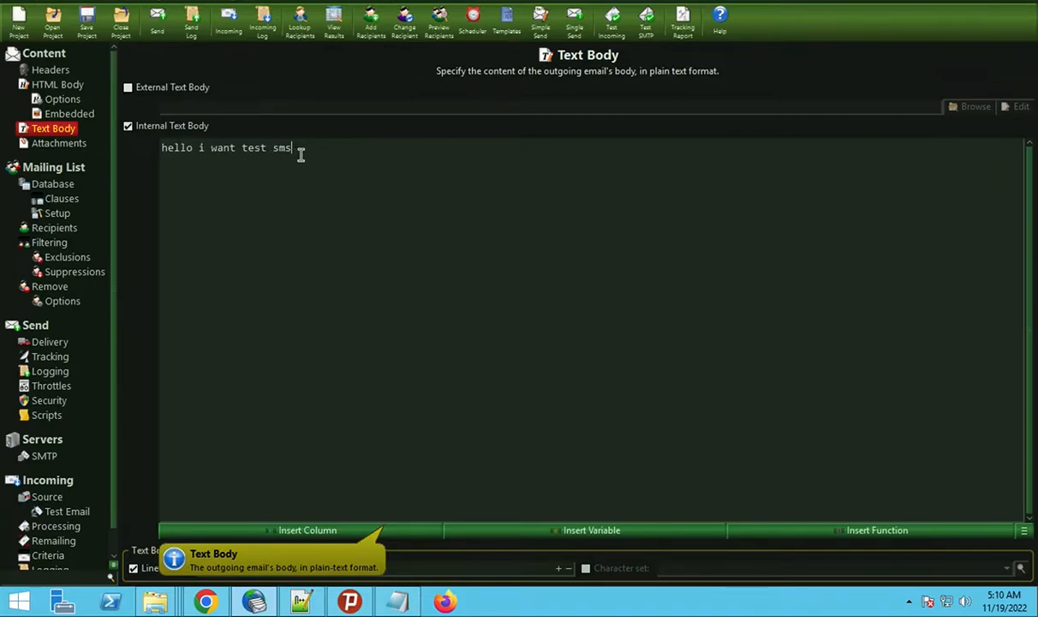
pyautogui.moveTo(244, 150)
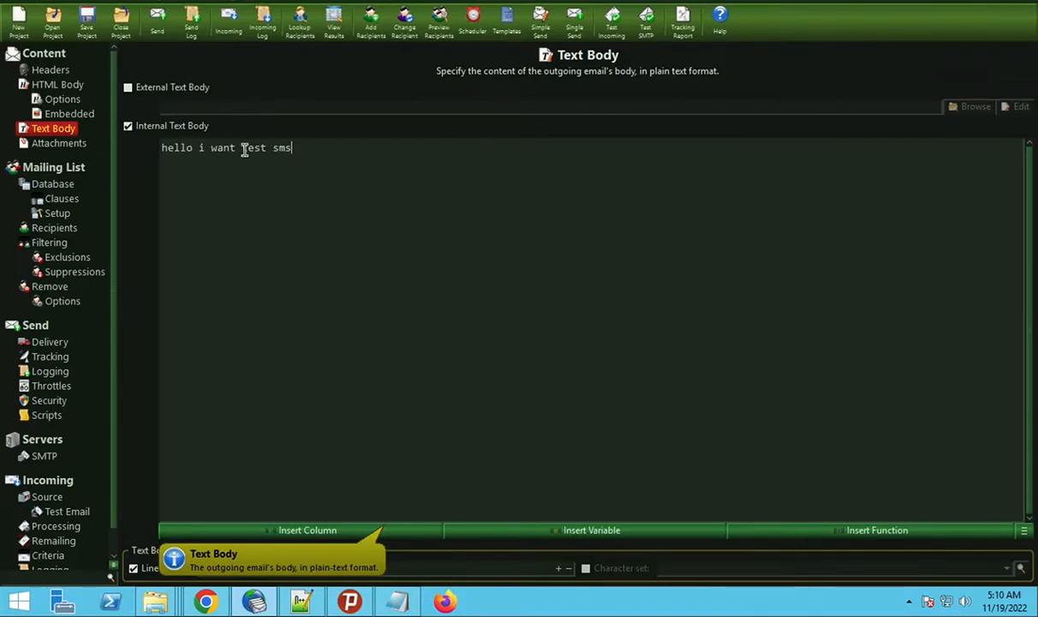
pyautogui.moveTo(328, 339)
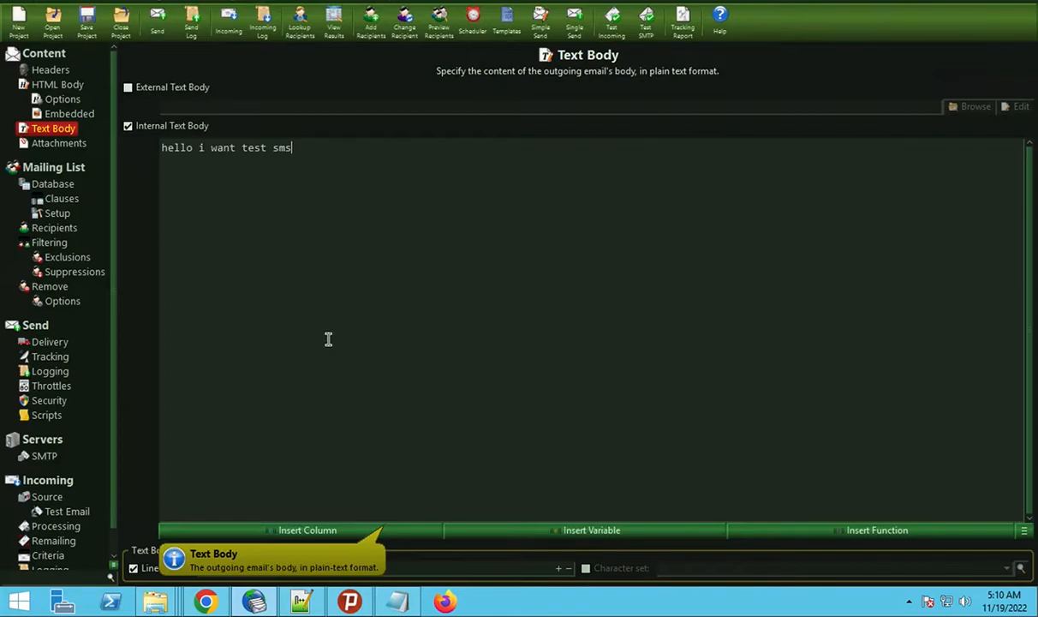
pyautogui.moveTo(64, 447)
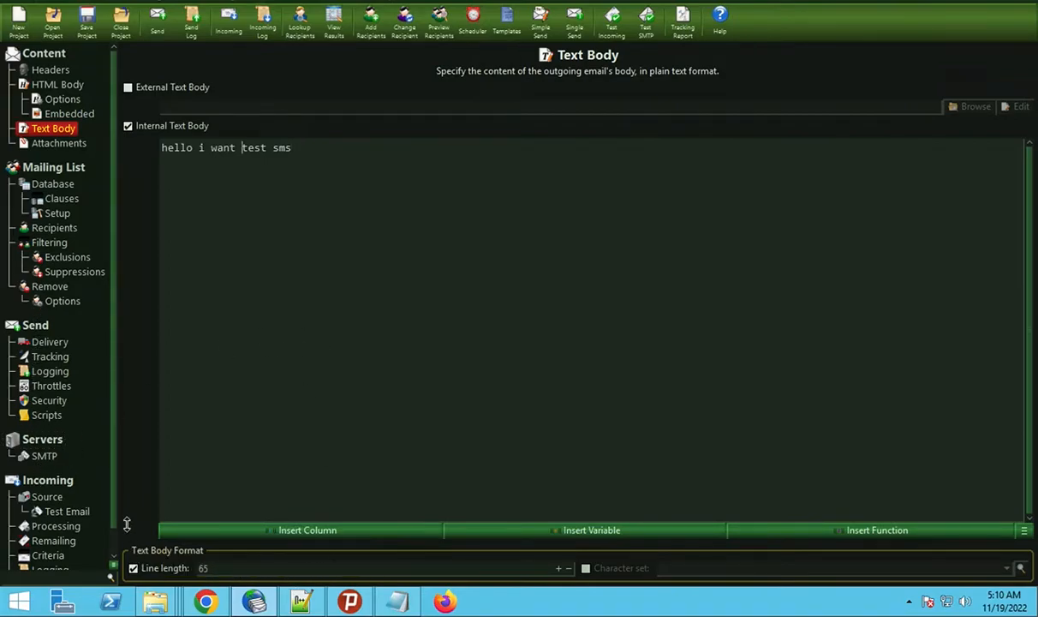
pyautogui.moveTo(198, 500)
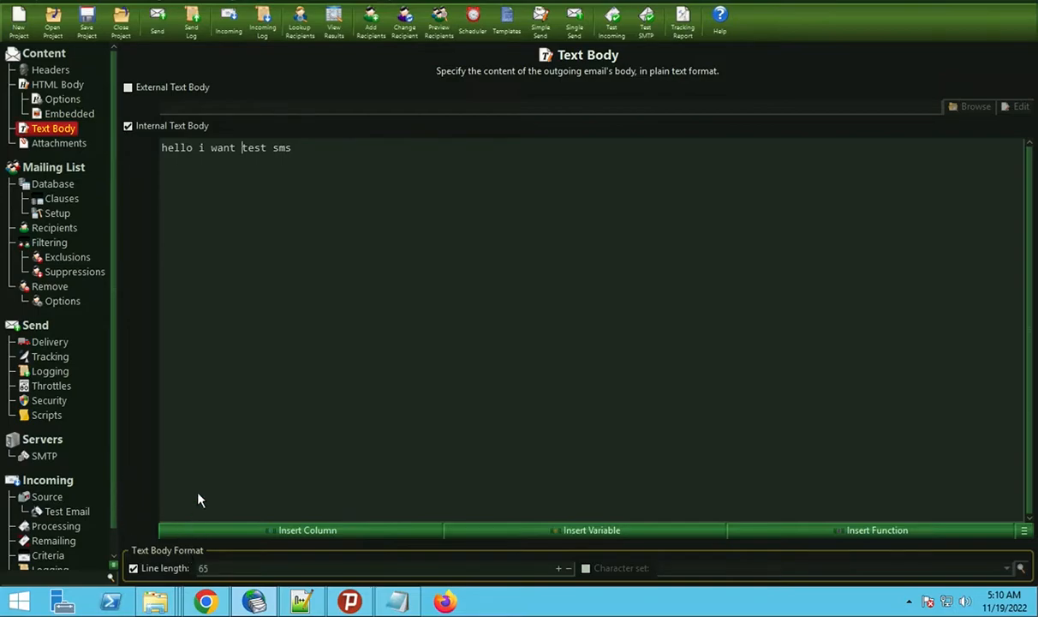
pyautogui.moveTo(7, 426)
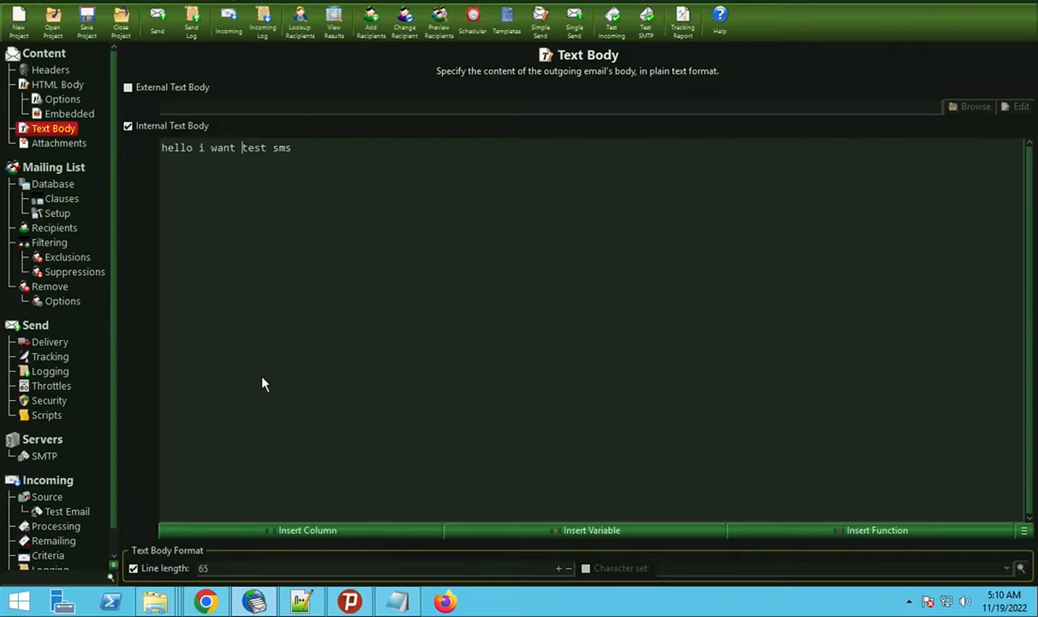
pyautogui.moveTo(71, 556)
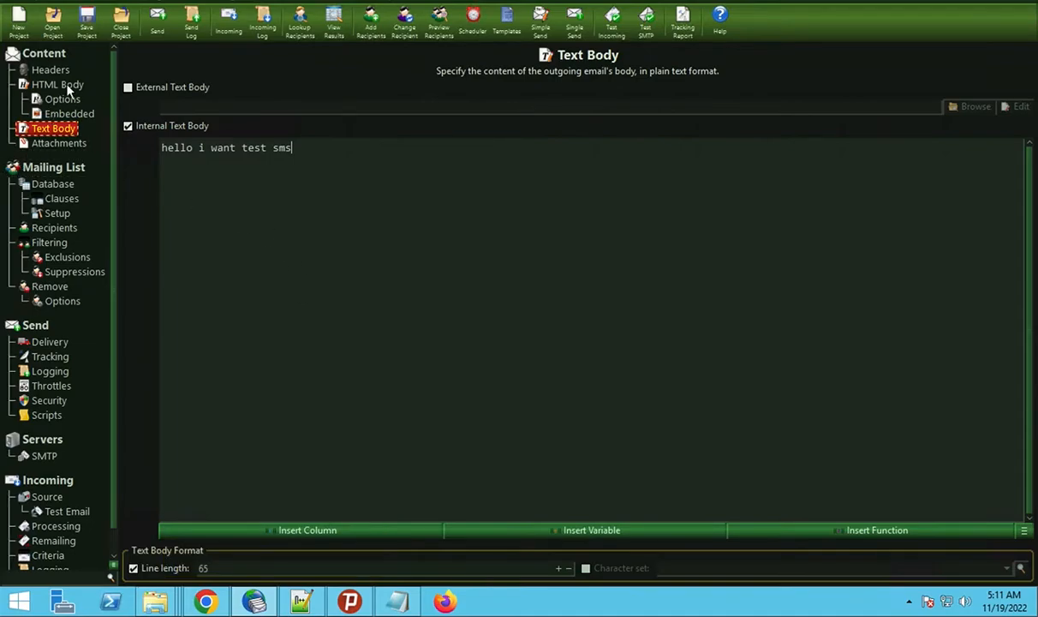
# Step: Open the HTML Body page to view the email's raw HTML markup
pyautogui.click(57, 84)
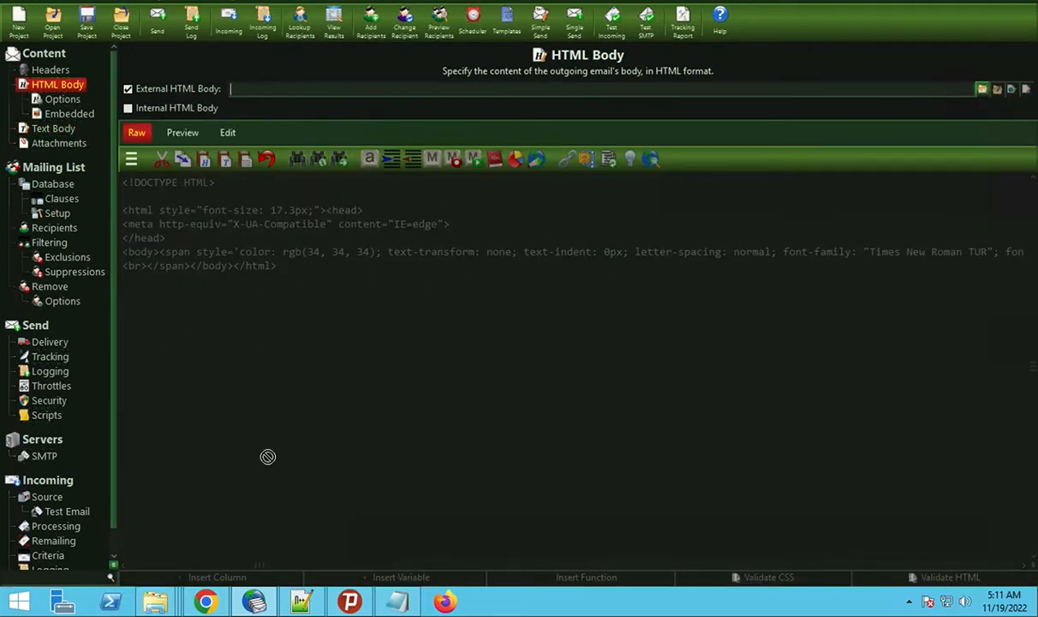
pyautogui.moveTo(323, 380)
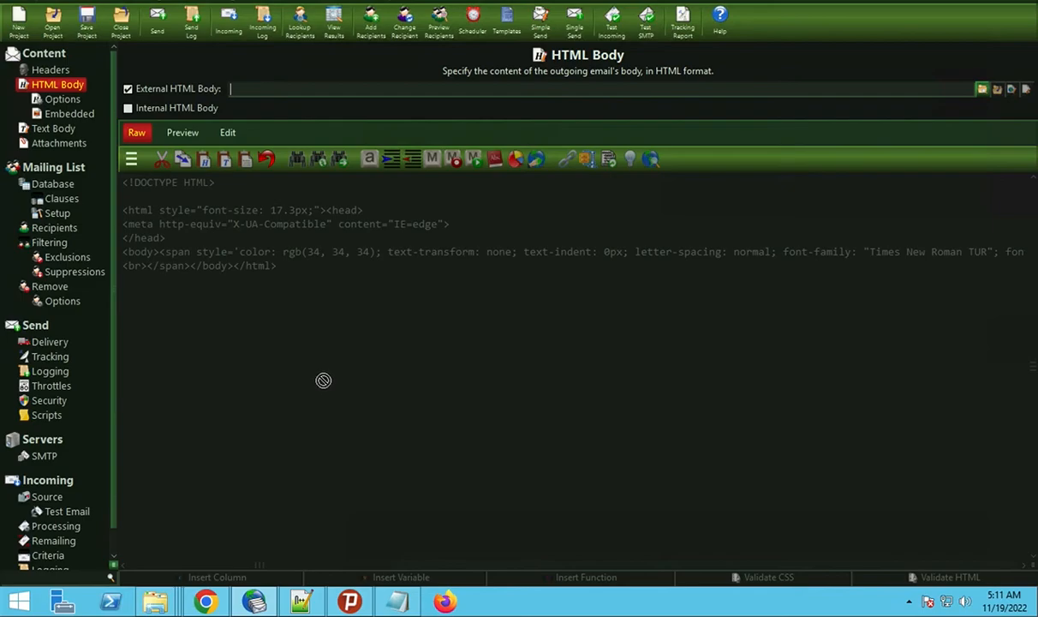
pyautogui.moveTo(434, 410)
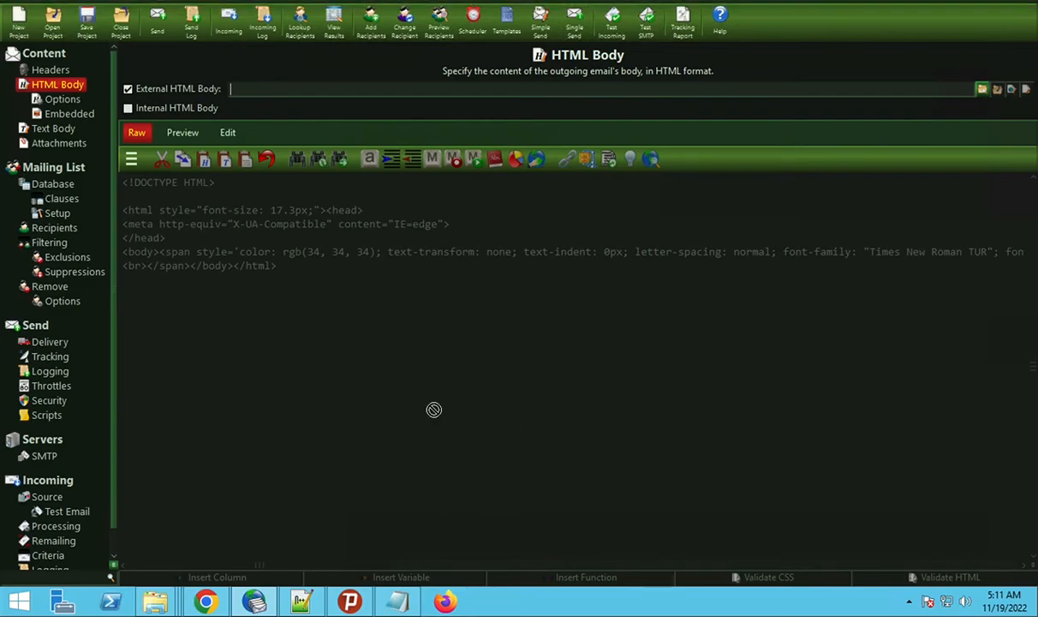